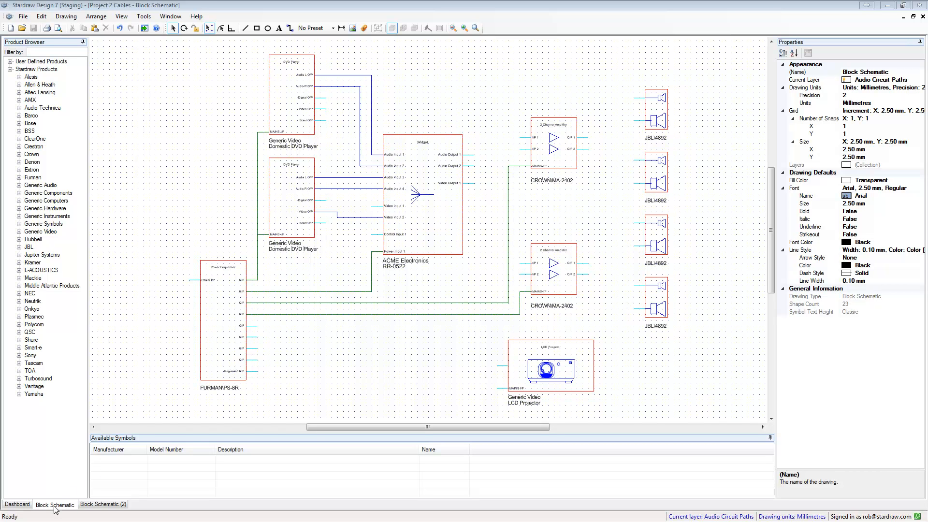
mouse_move(666, 295)
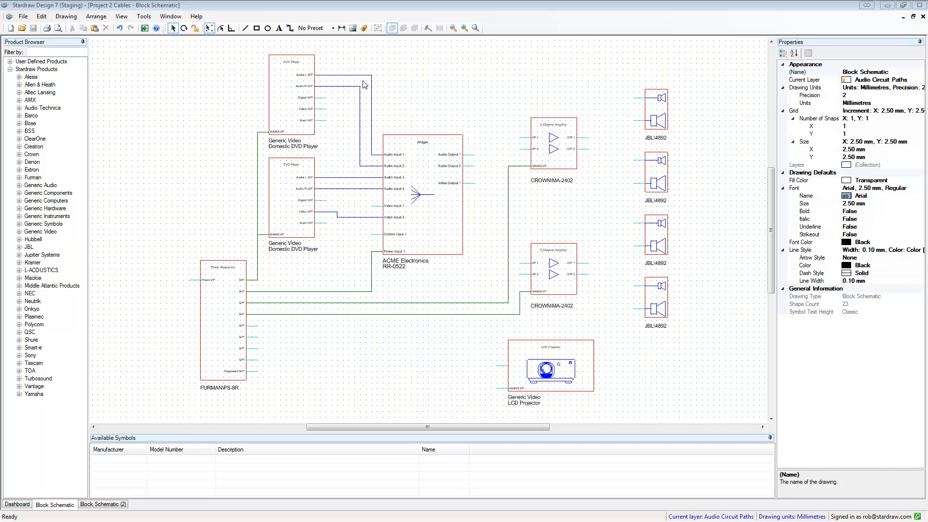
mouse_move(400, 225)
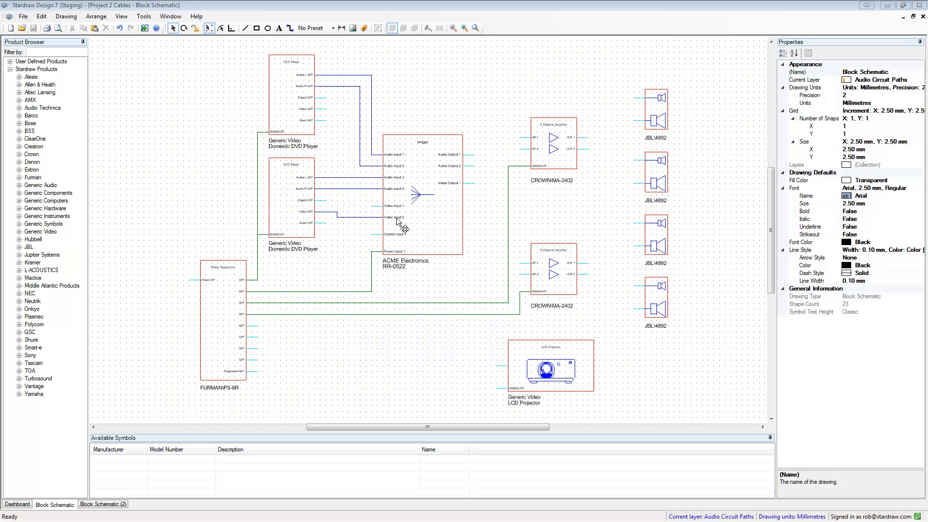
mouse_move(432, 113)
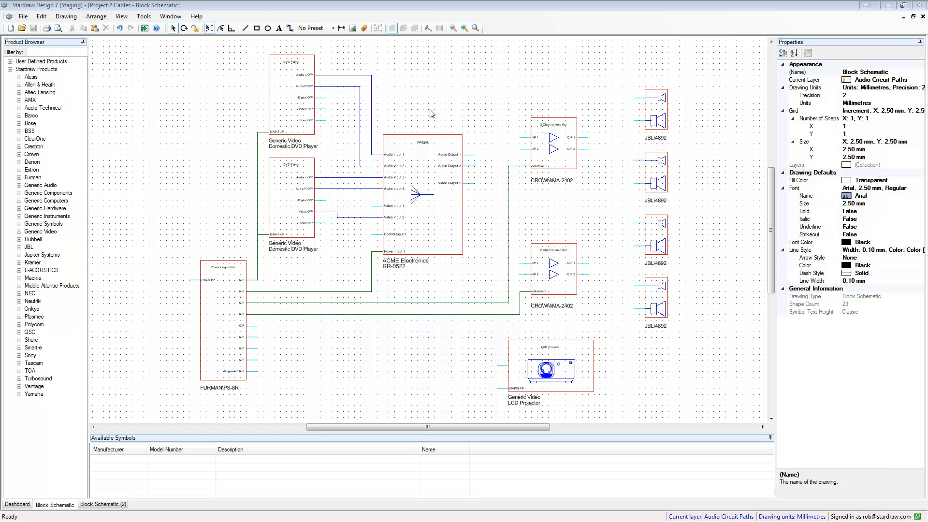
mouse_move(432, 113)
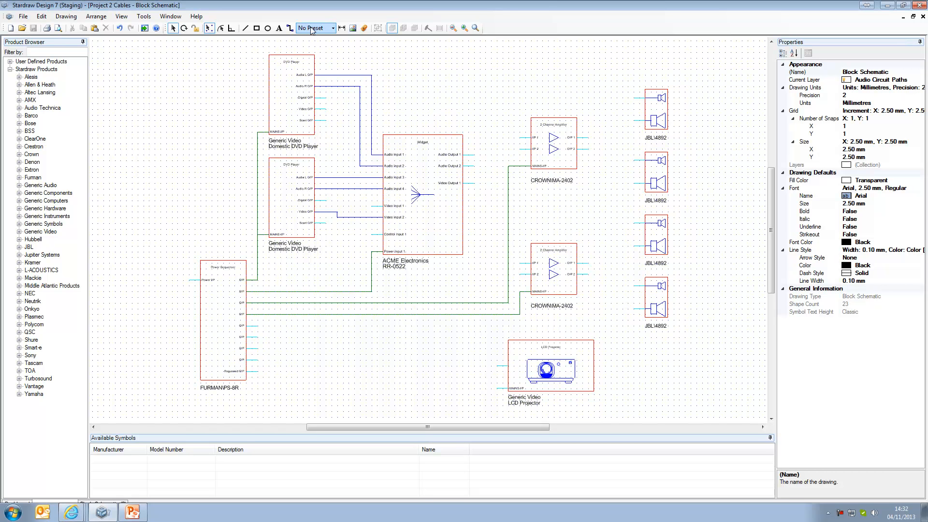
- Review the cable presets and the Cable Attributes & Presets settings in Tools > Options
click(330, 28)
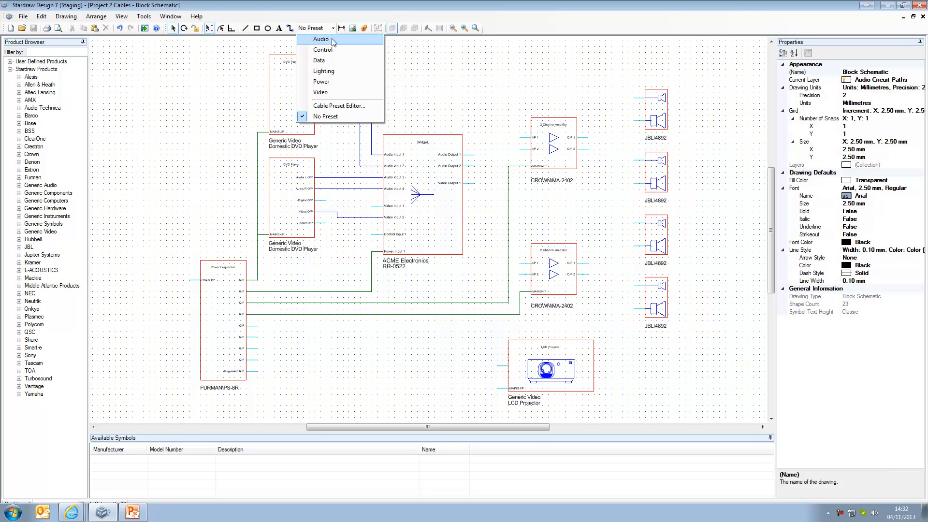
mouse_move(321, 82)
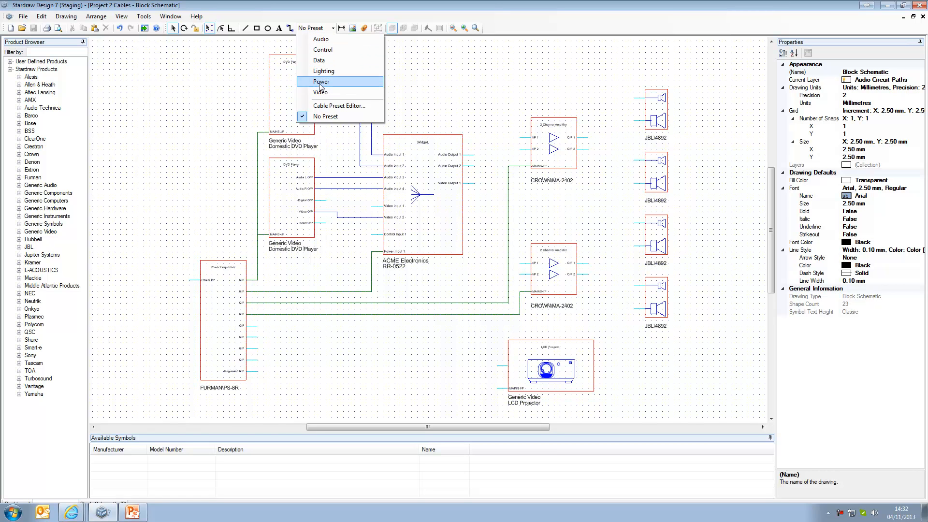
mouse_move(337, 106)
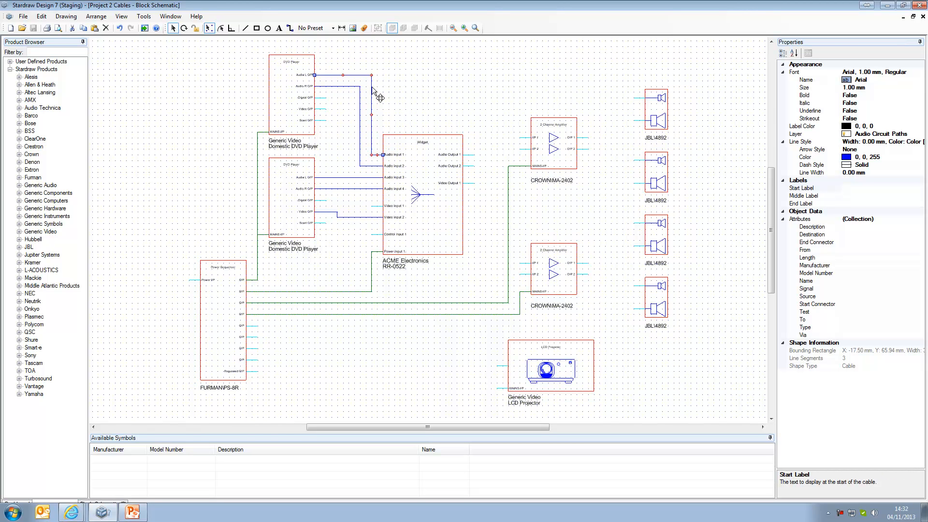
right_click(374, 91)
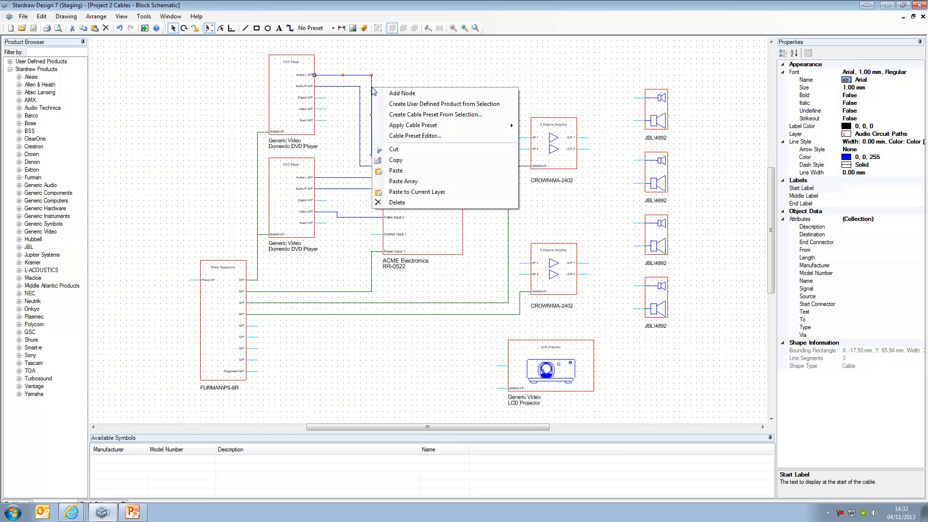
mouse_move(425, 124)
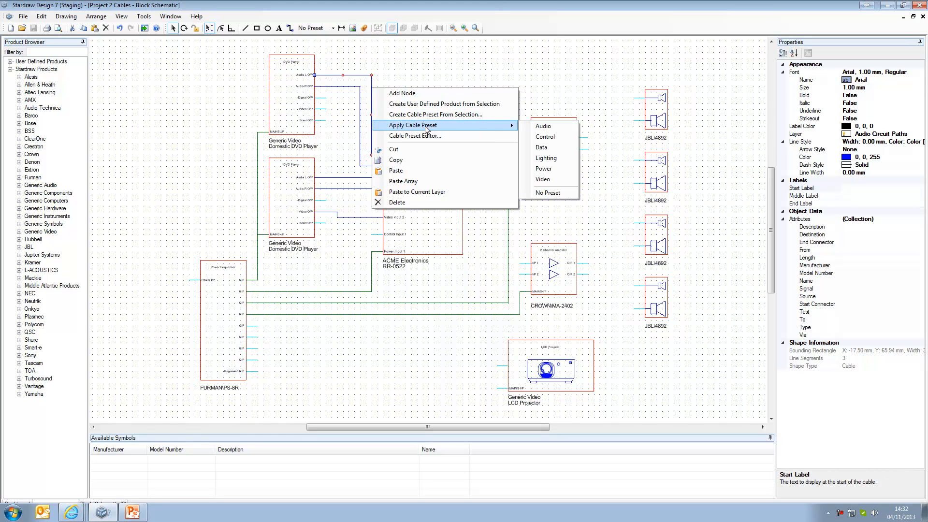
mouse_move(427, 135)
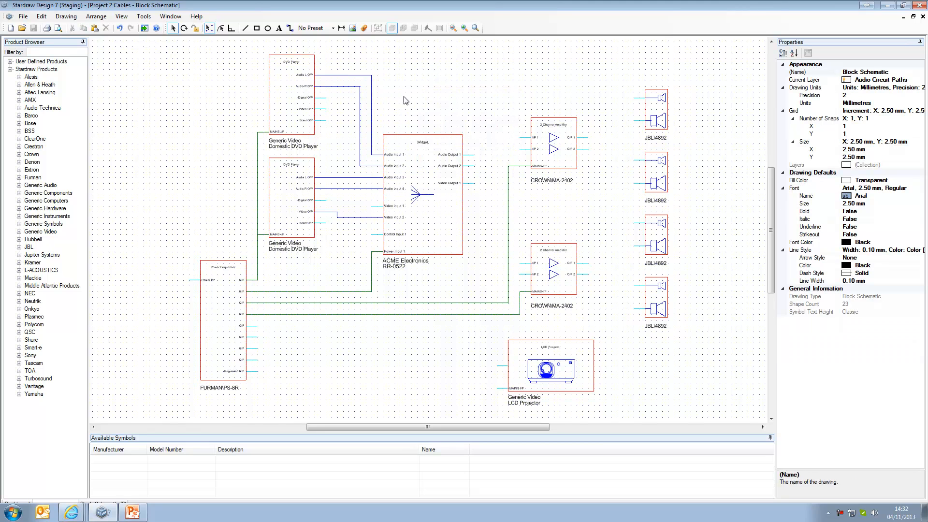
click(143, 16)
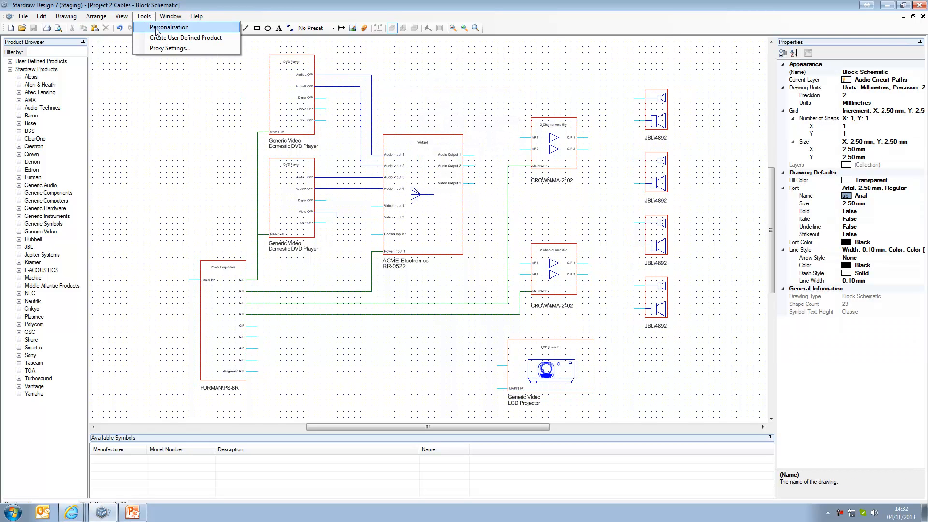
click(169, 27)
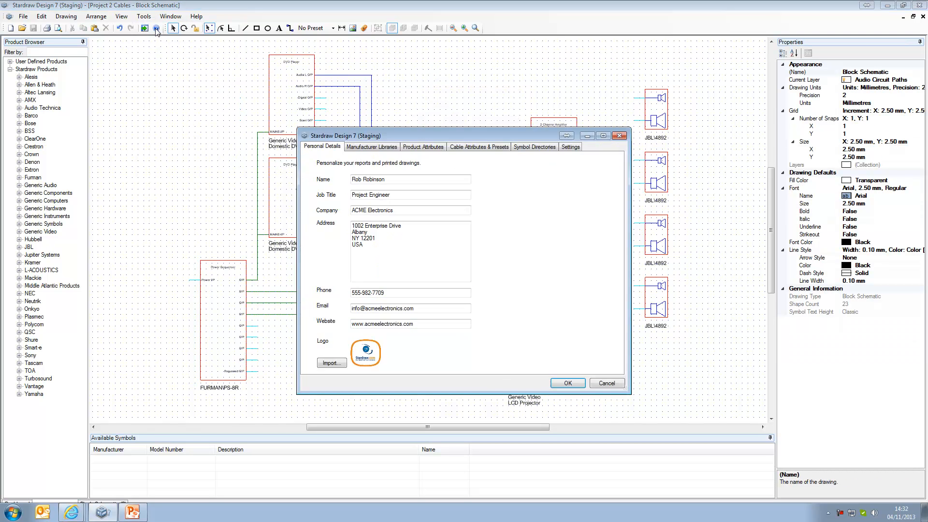
click(478, 146)
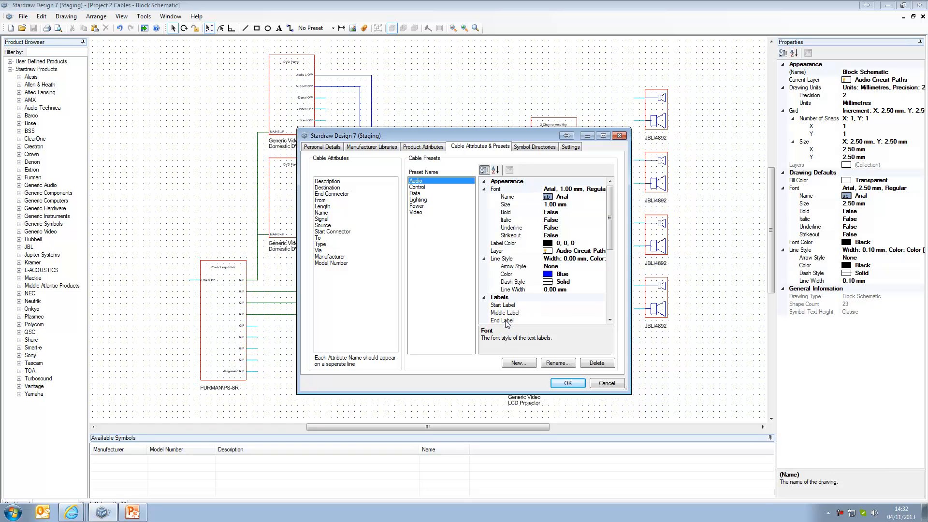
mouse_move(501, 284)
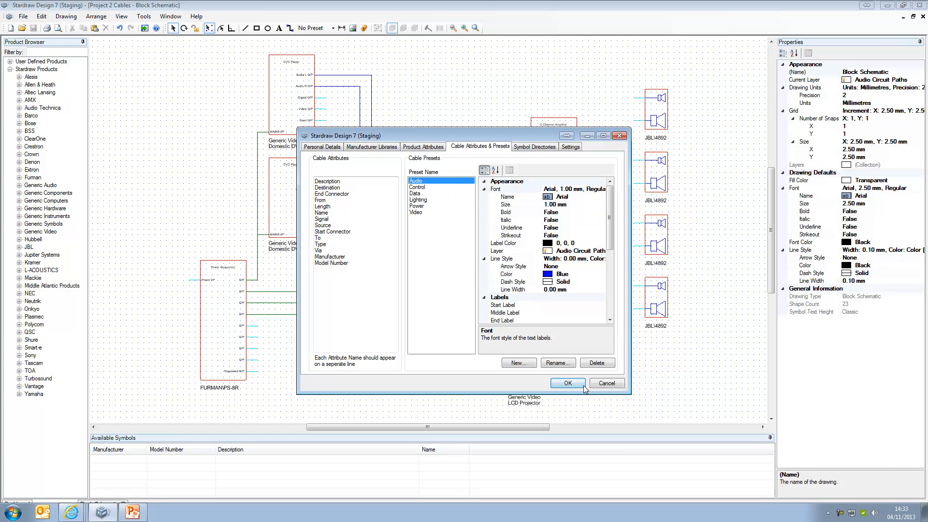
click(567, 382)
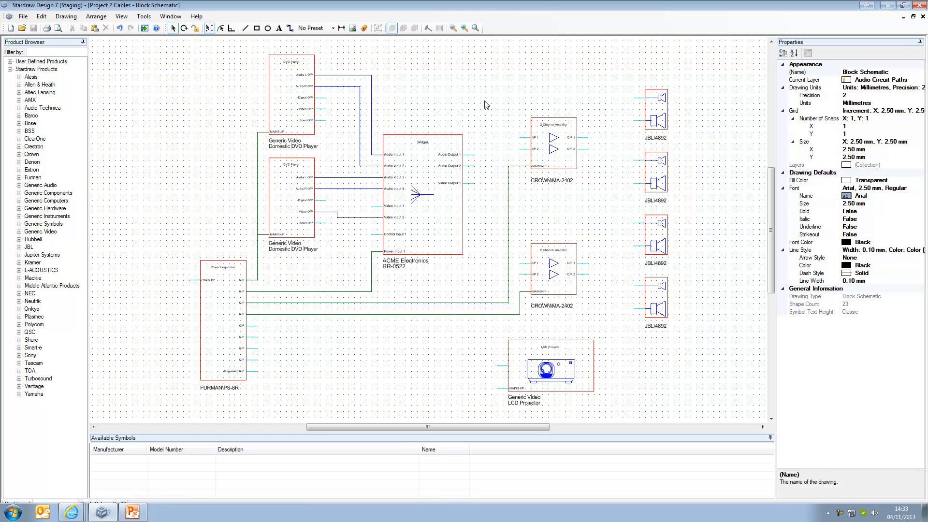
mouse_move(448, 83)
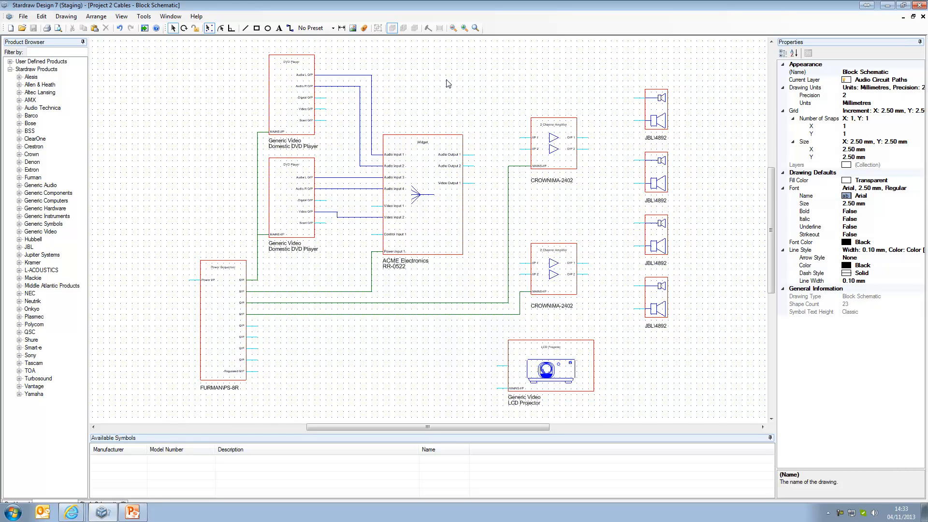
mouse_move(410, 138)
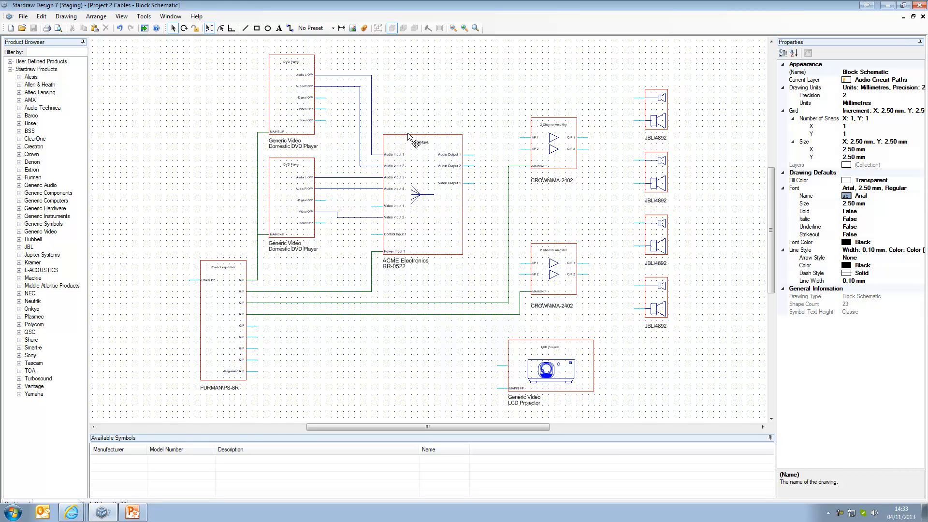
mouse_move(495, 180)
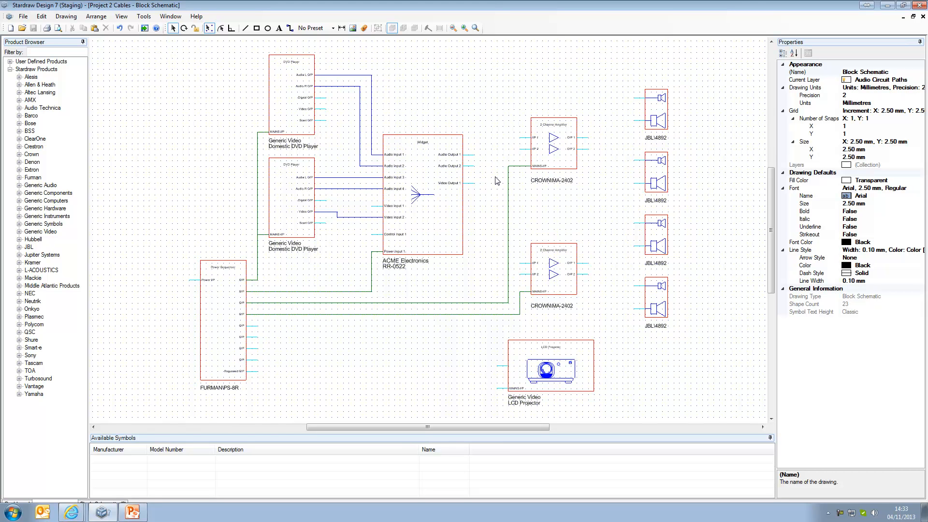
- Draw Audio-preset cables from the ACME widget outputs to both Crown amplifiers and the projector
click(332, 28)
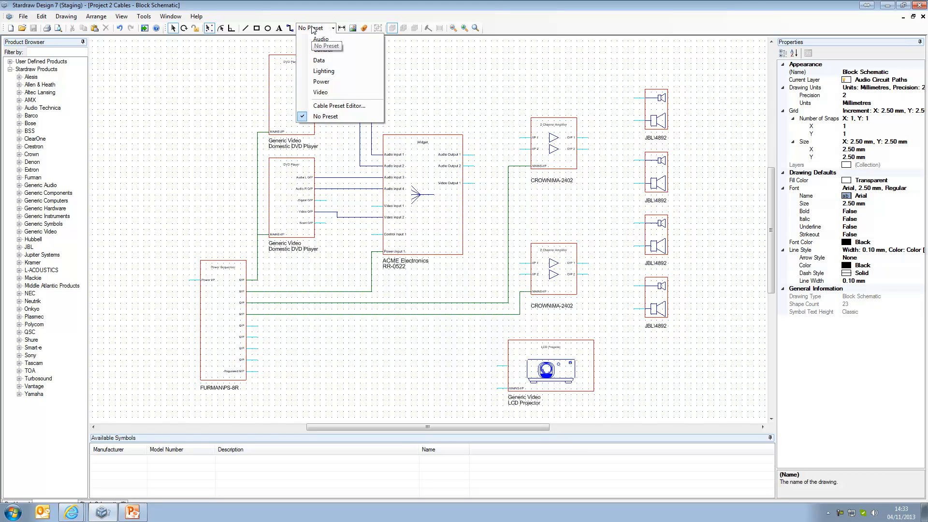
click(321, 39)
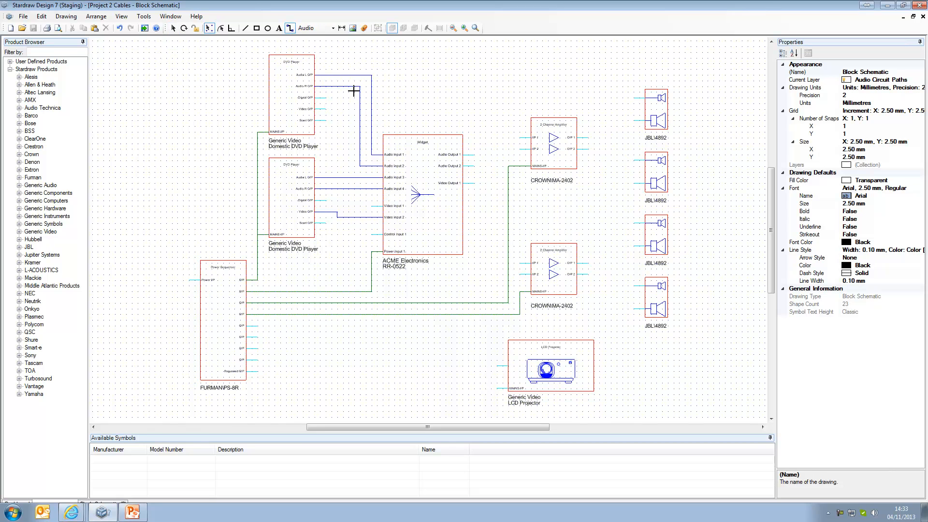
click(470, 151)
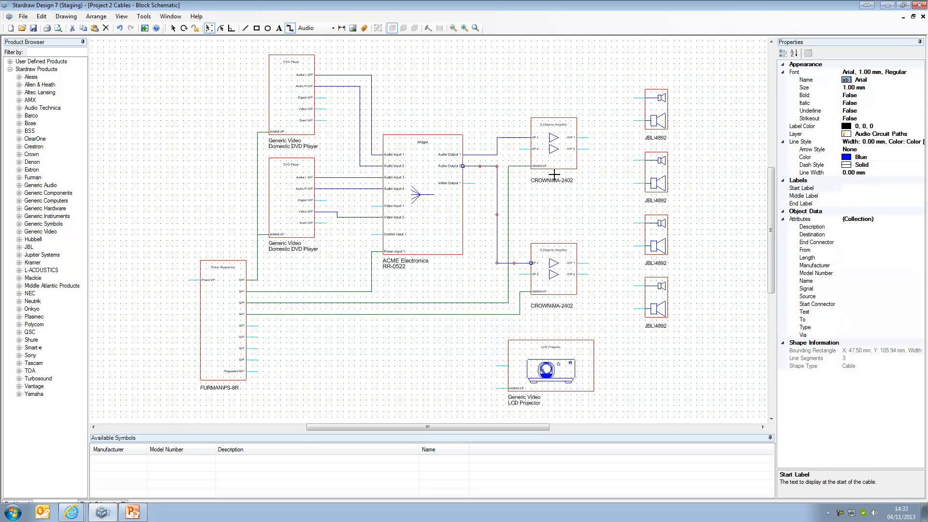
mouse_move(496, 153)
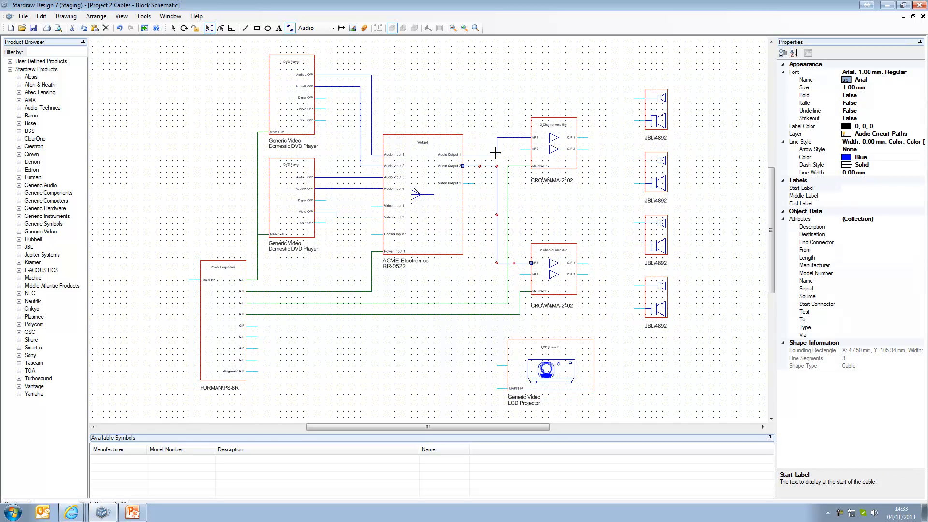
mouse_move(864, 139)
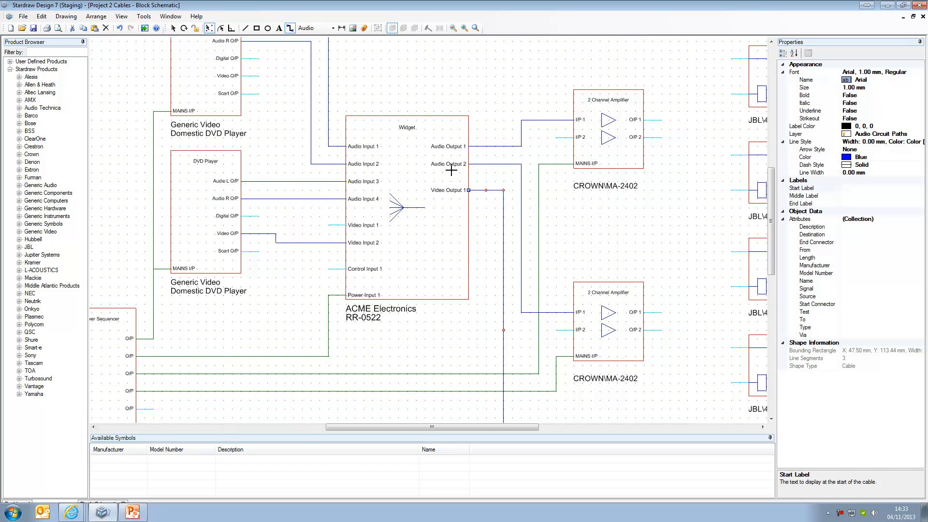
- Switch the widget-to-projector cable to the purple Video preset
click(330, 28)
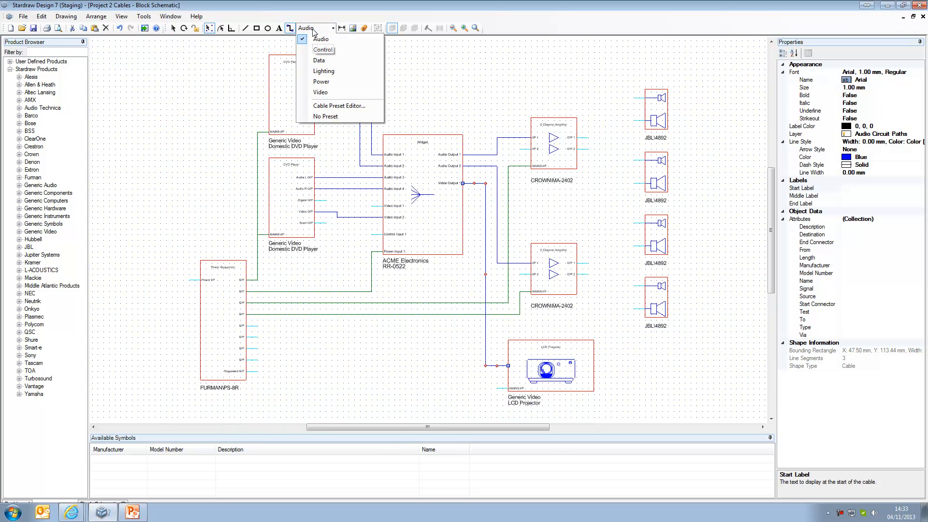
mouse_move(321, 93)
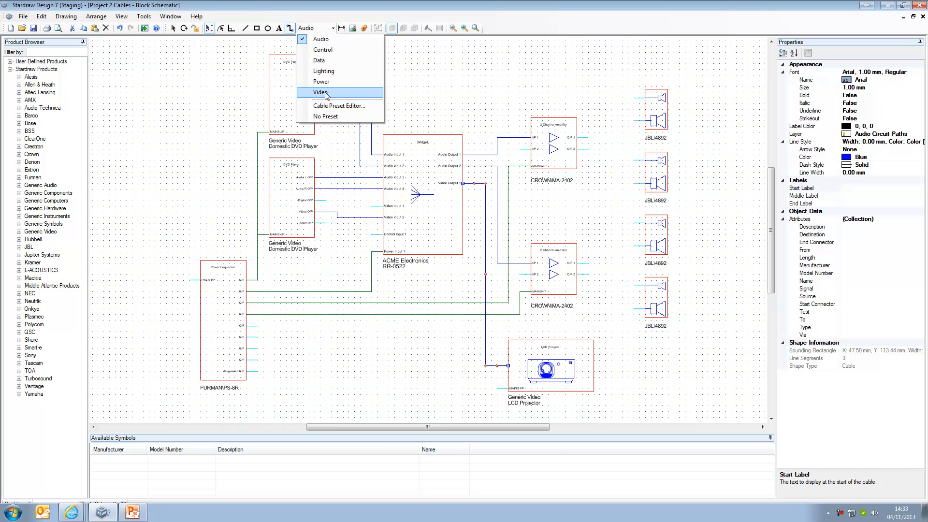
click(321, 92)
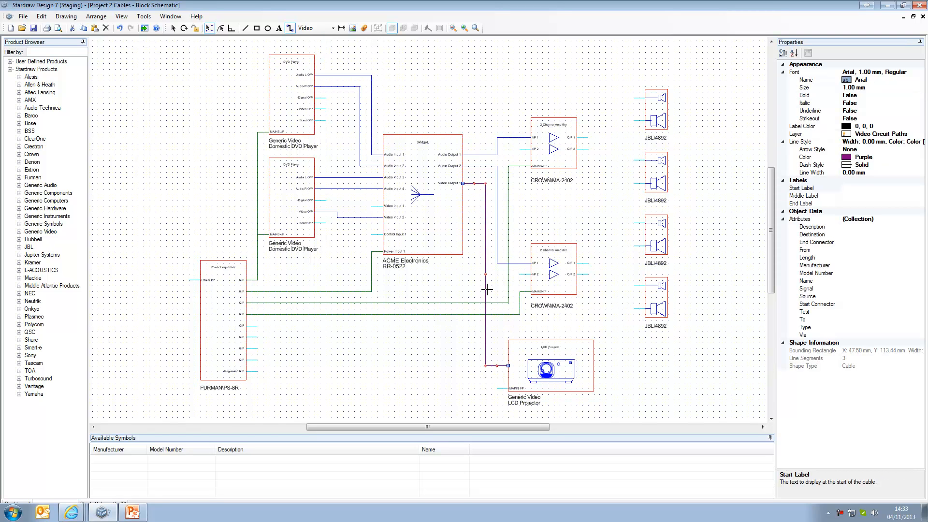
mouse_move(291, 144)
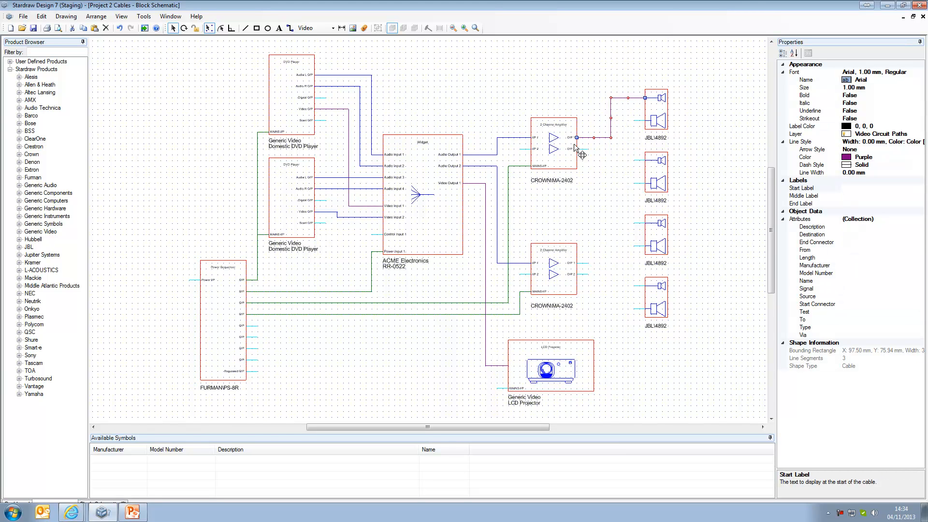
mouse_move(586, 158)
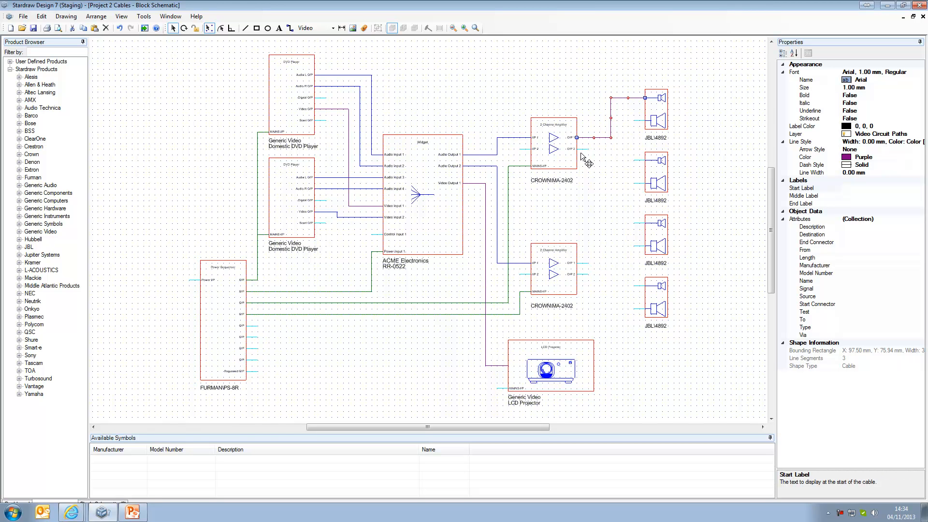
mouse_move(588, 137)
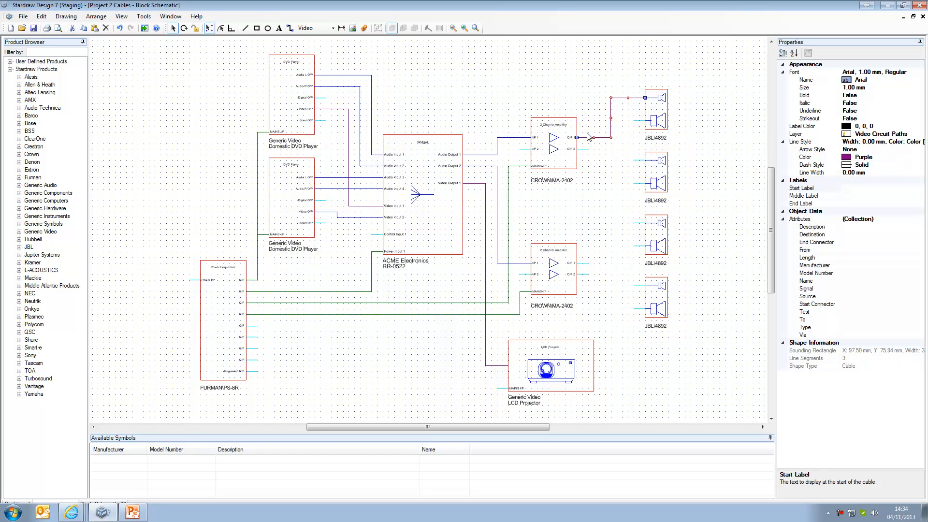
mouse_move(915, 141)
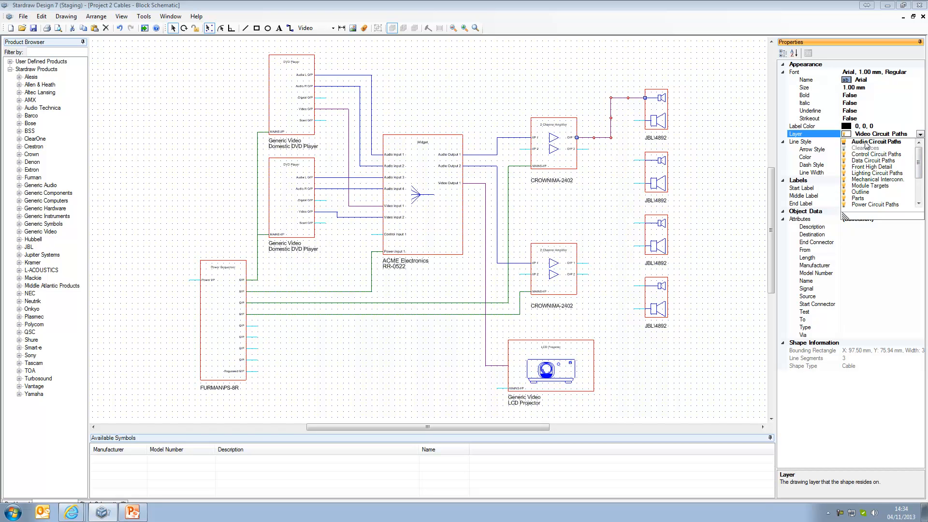
- Make the speaker cable gold on Audio Circuit Paths and save it as a 'Speaker' preset
click(876, 142)
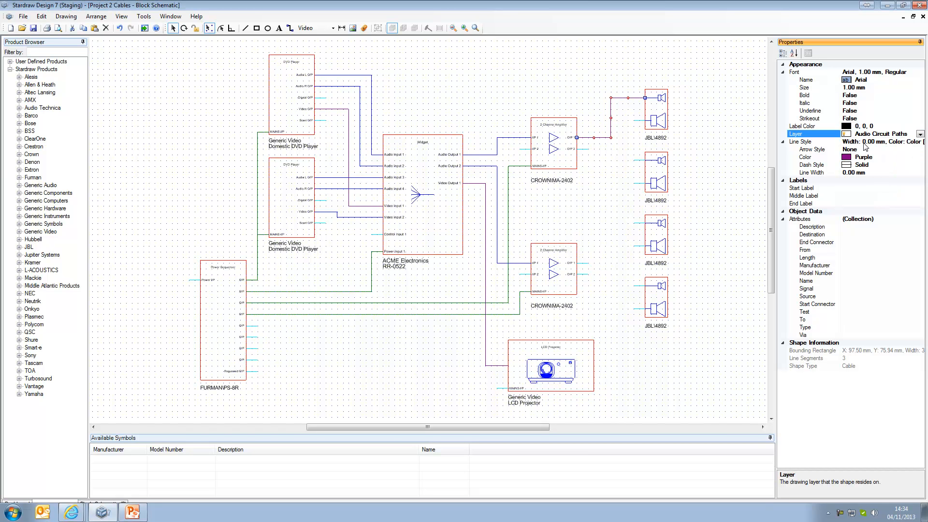
click(921, 157)
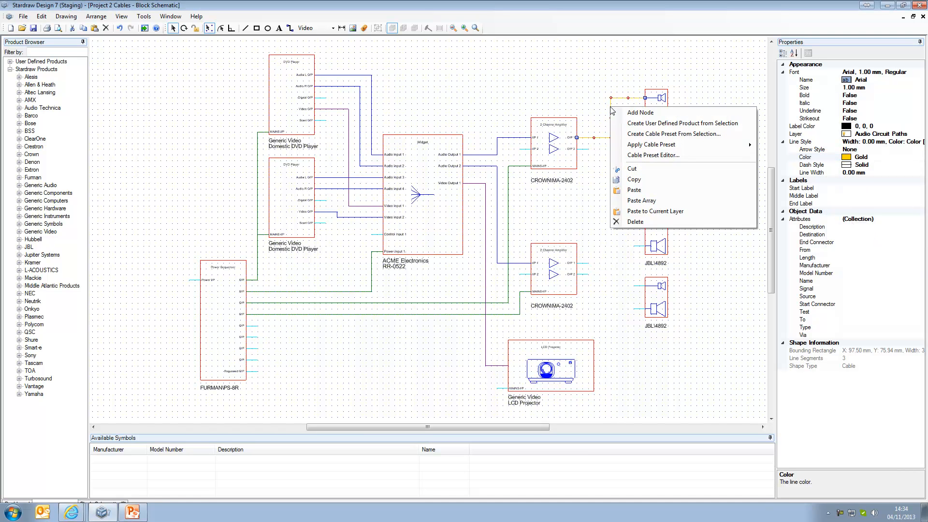
mouse_move(671, 133)
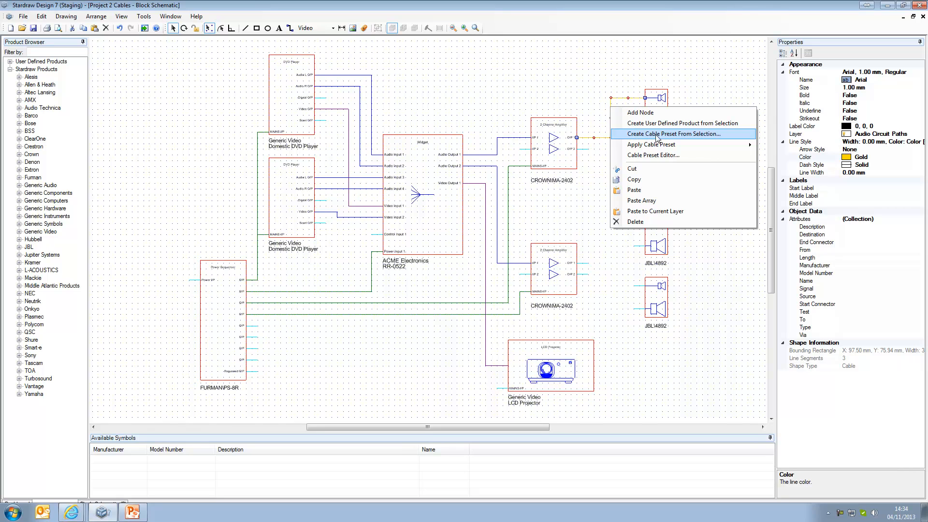
click(671, 134)
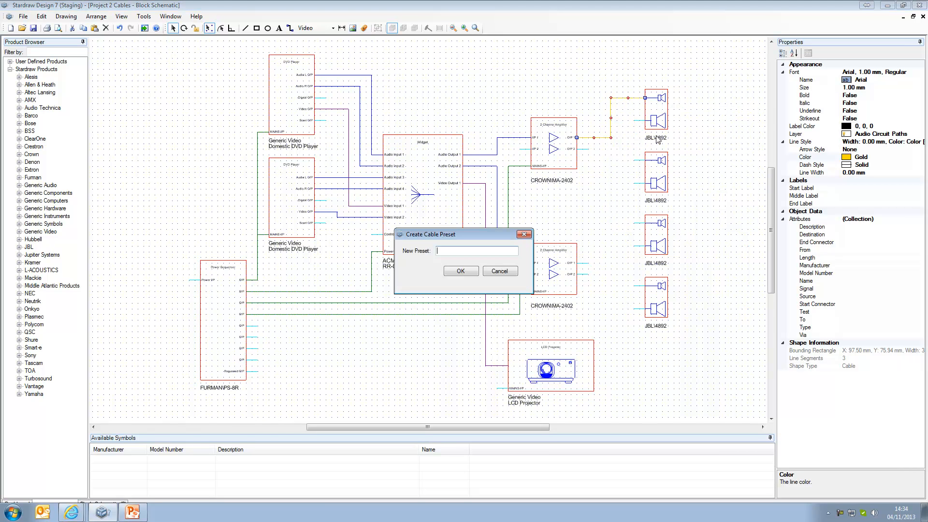
text(Speaker)
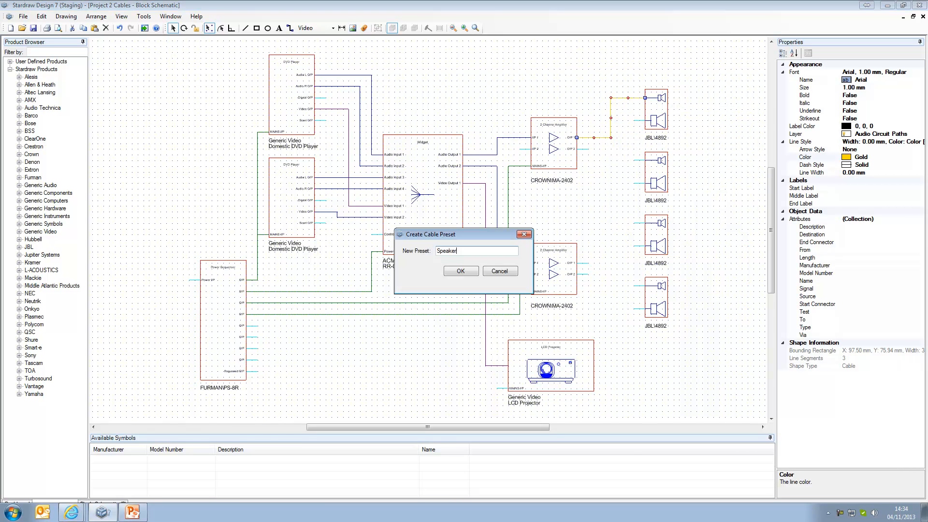
click(459, 271)
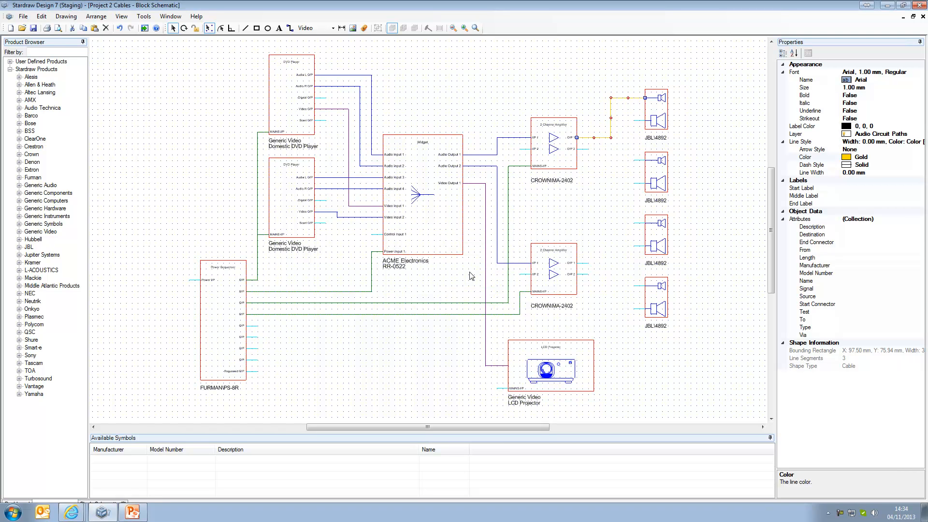
- Draw Speaker-preset gold cables from both Crown amplifier outputs to the four JBL speakers
click(315, 28)
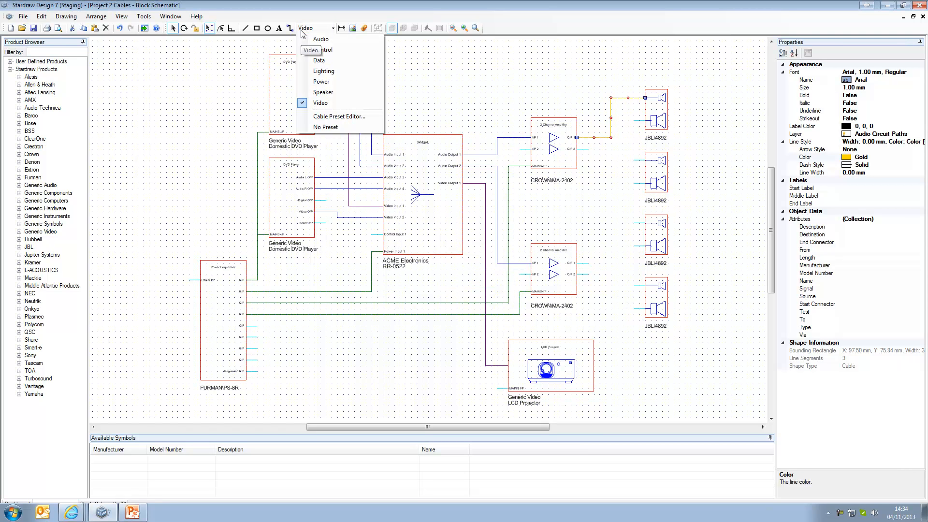
mouse_move(330, 92)
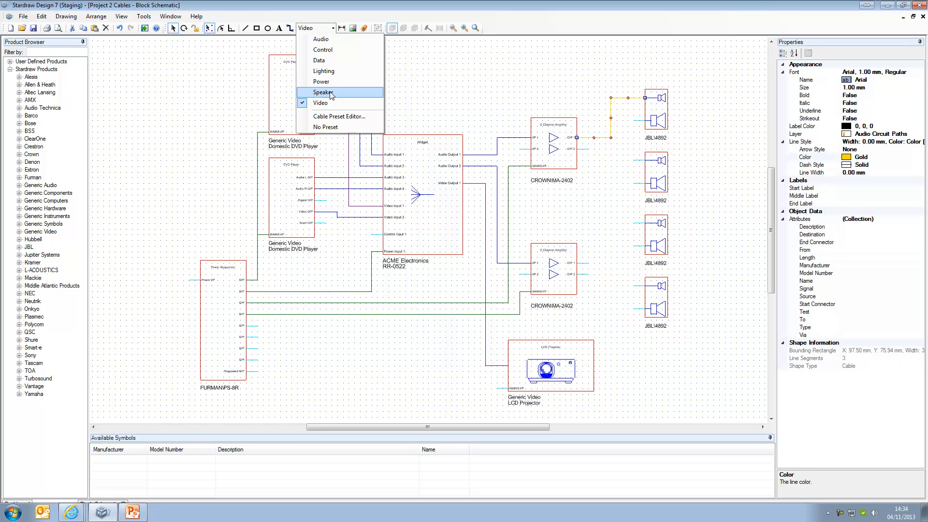
click(322, 92)
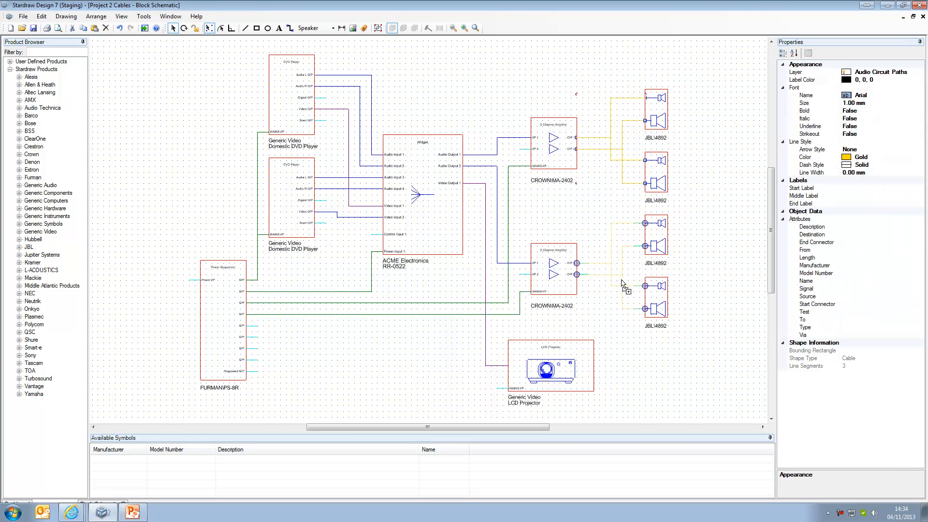
click(597, 201)
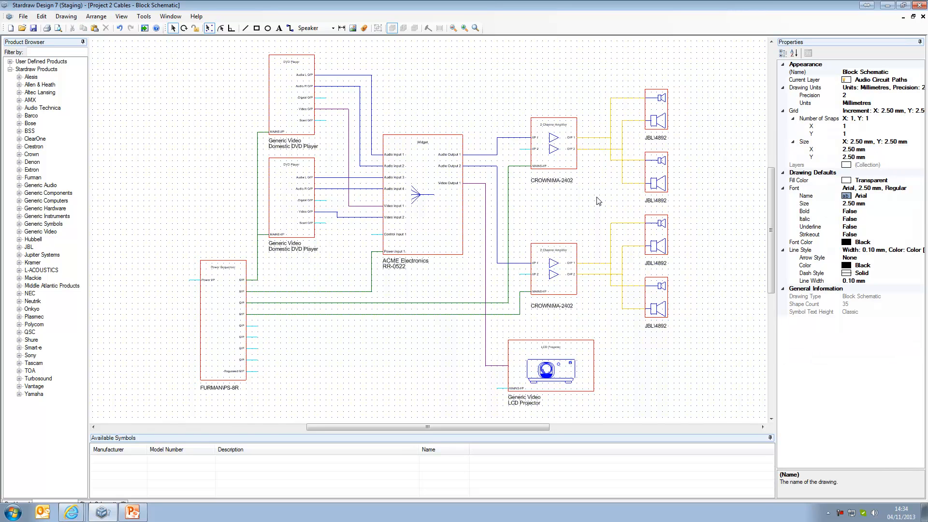
mouse_move(619, 113)
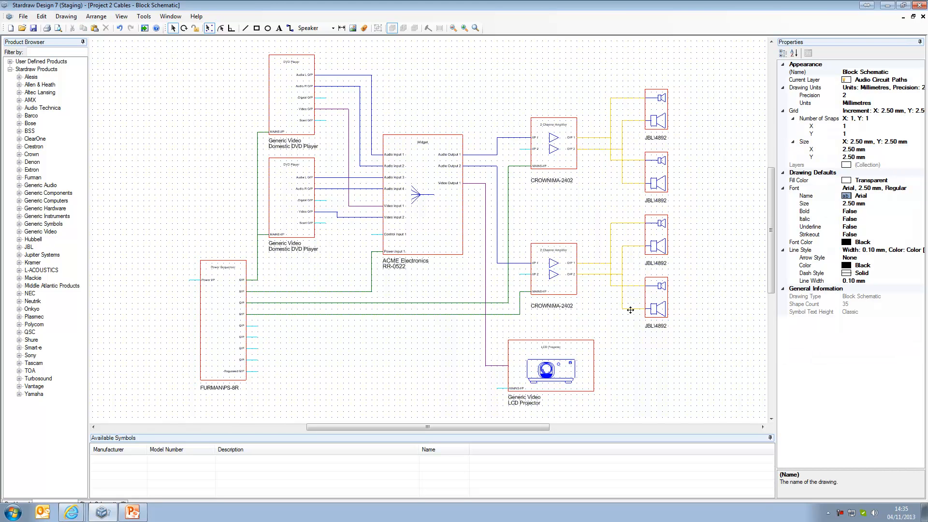
mouse_move(604, 168)
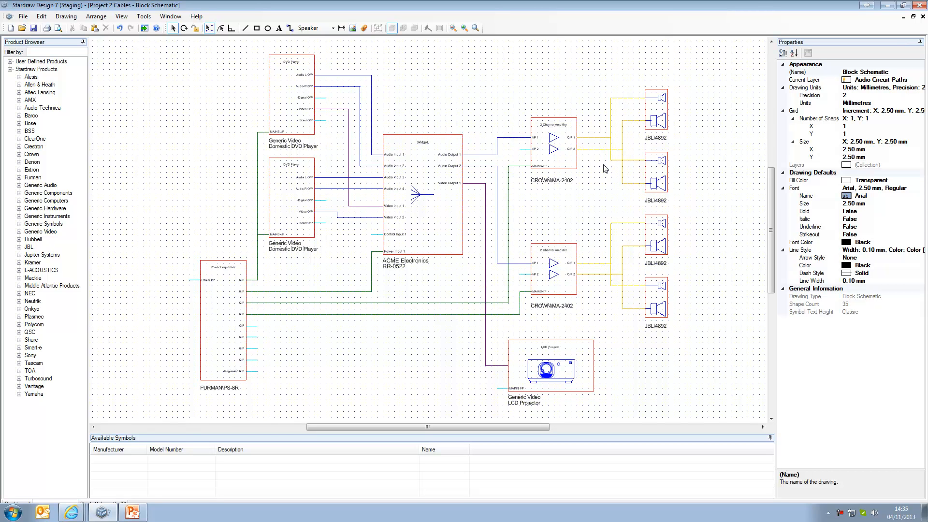
mouse_move(623, 209)
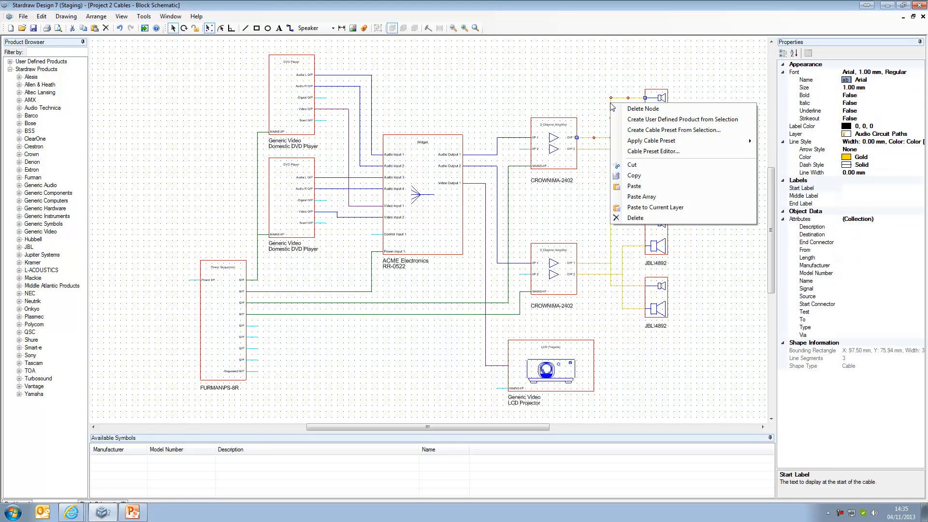
mouse_move(654, 151)
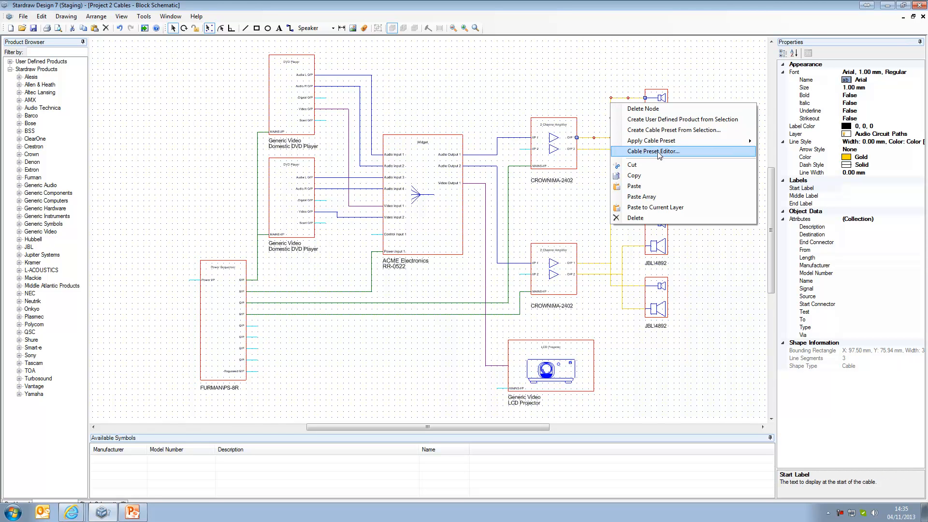
mouse_move(659, 156)
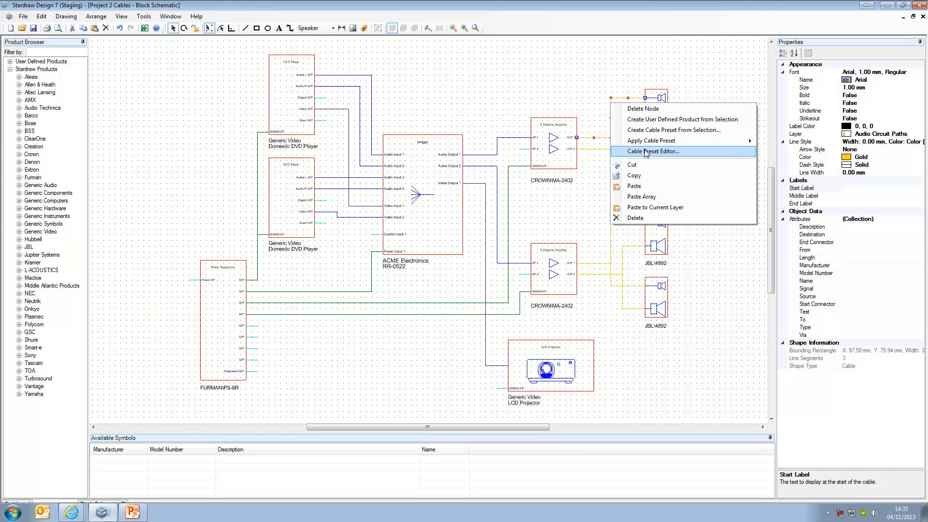
mouse_move(656, 155)
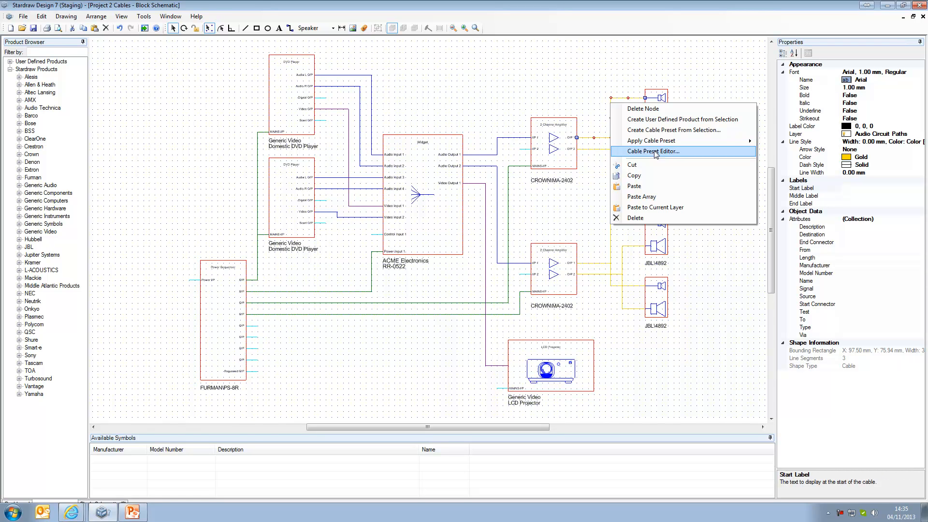
- Give the Speaker preset a teal line colour in the Cable Preset Editor
click(651, 151)
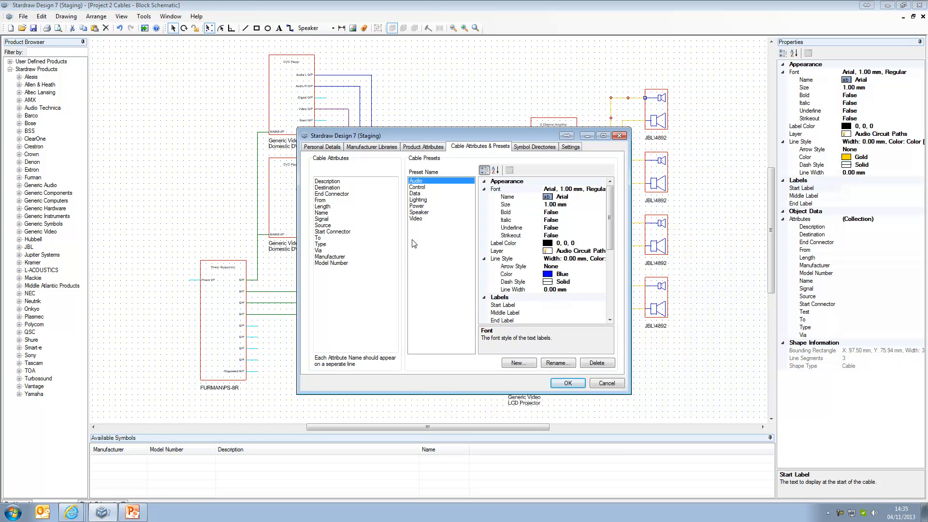
click(419, 212)
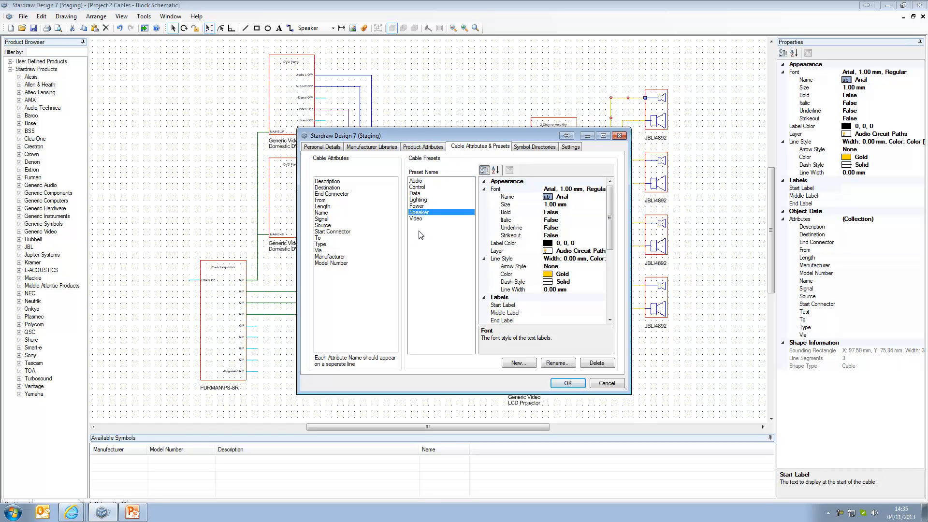
mouse_move(518, 264)
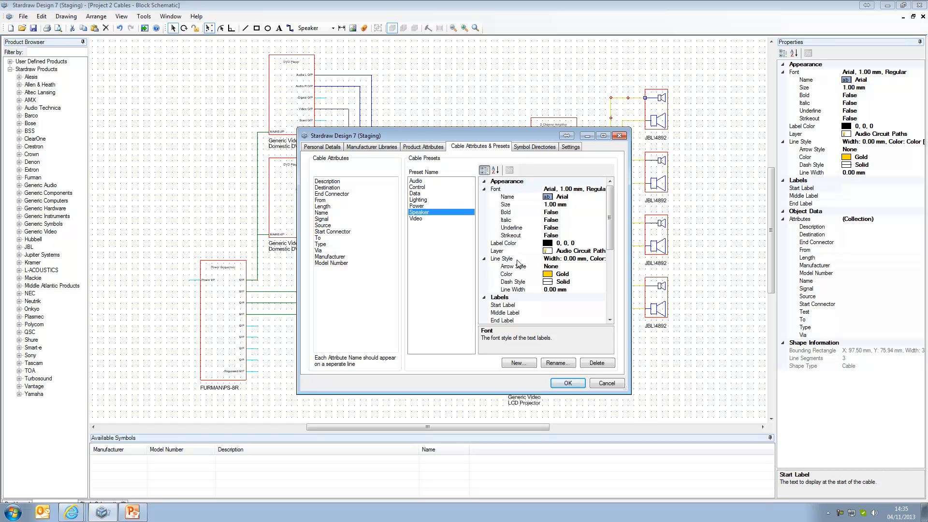
click(601, 274)
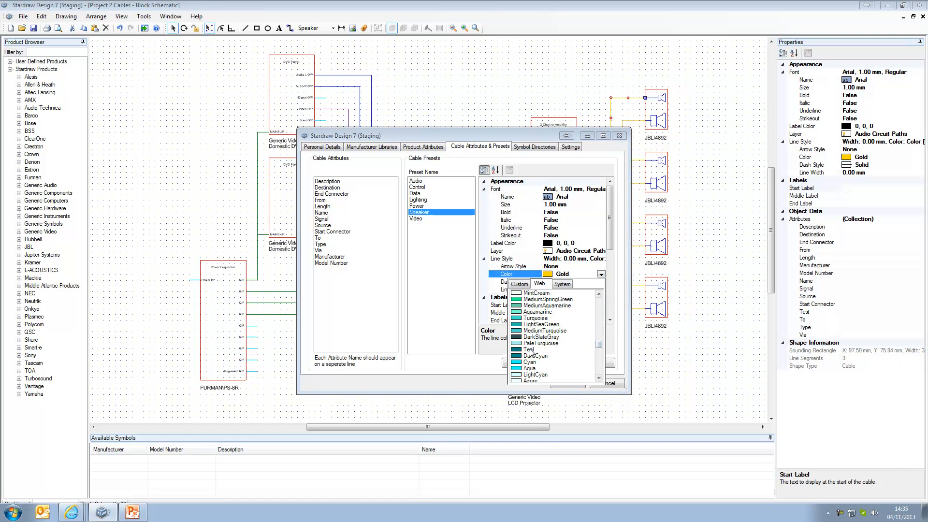
click(530, 349)
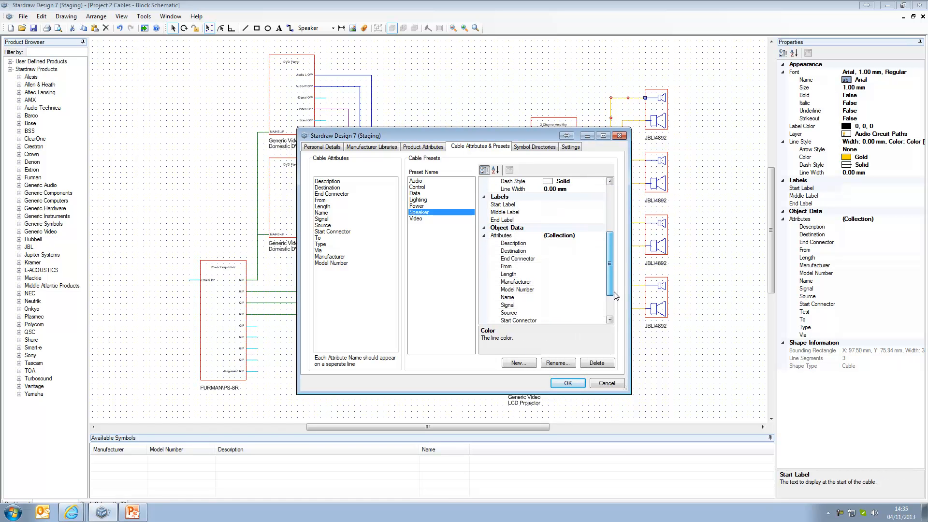
- Set the Speaker preset's connectors to NL4 and middle label to AWG22, and save
click(517, 258)
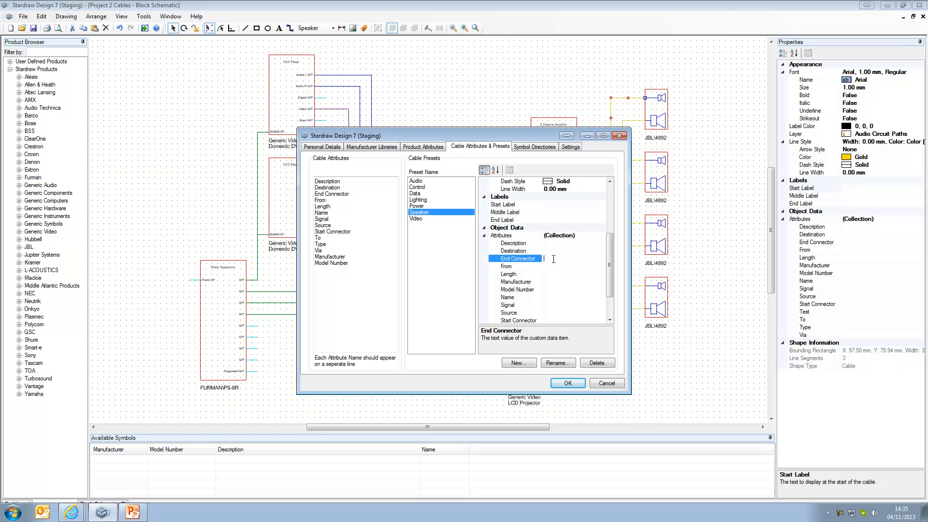
text(NL4)
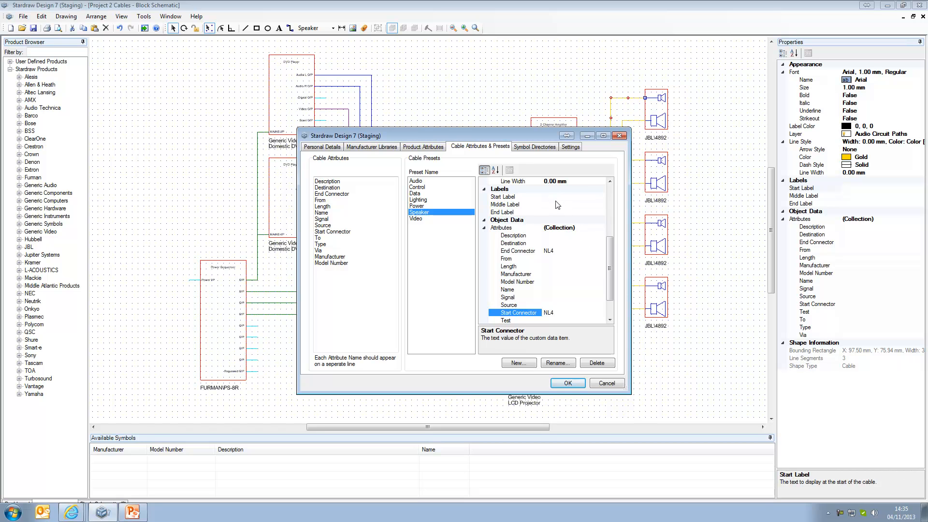
text(AWG22)
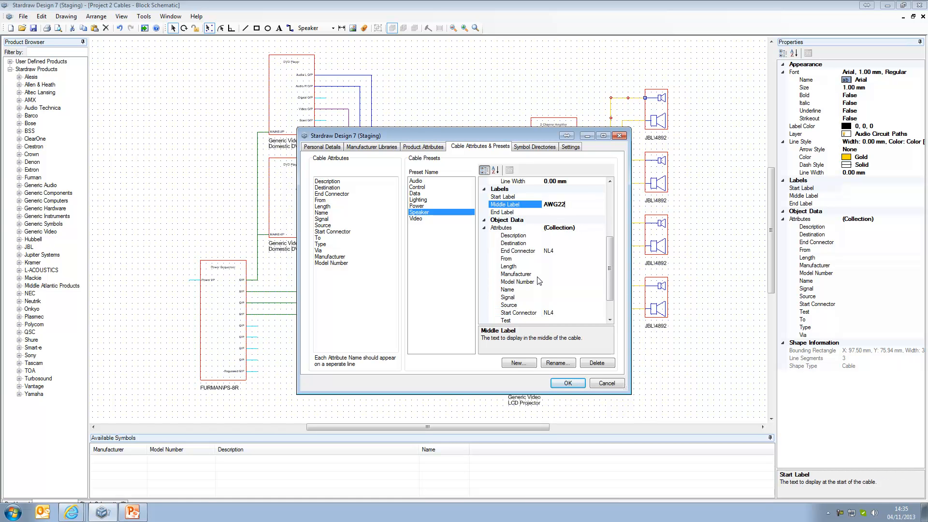
click(566, 383)
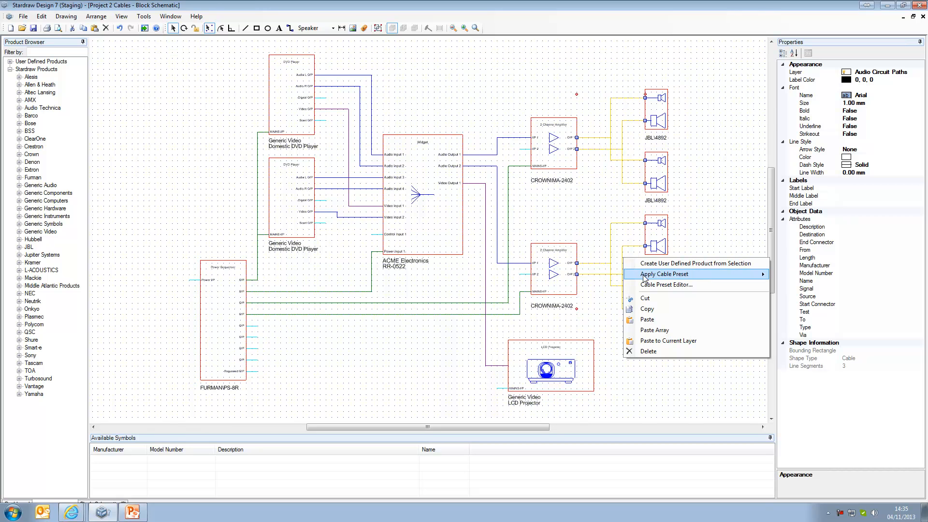
click(663, 274)
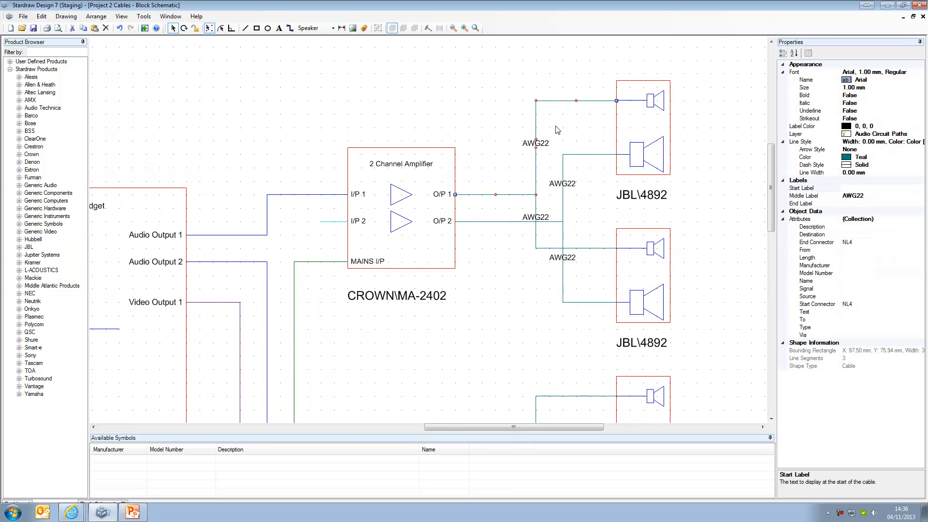
mouse_move(813, 245)
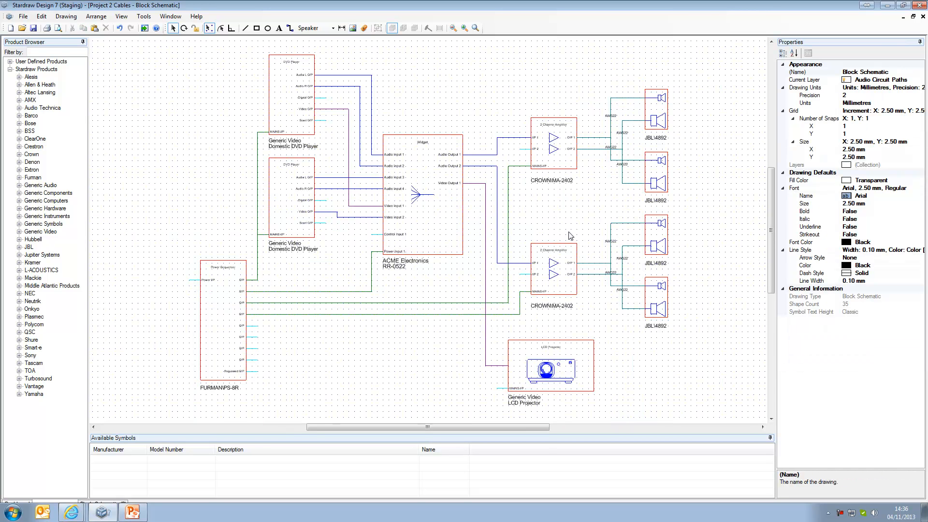
mouse_move(585, 192)
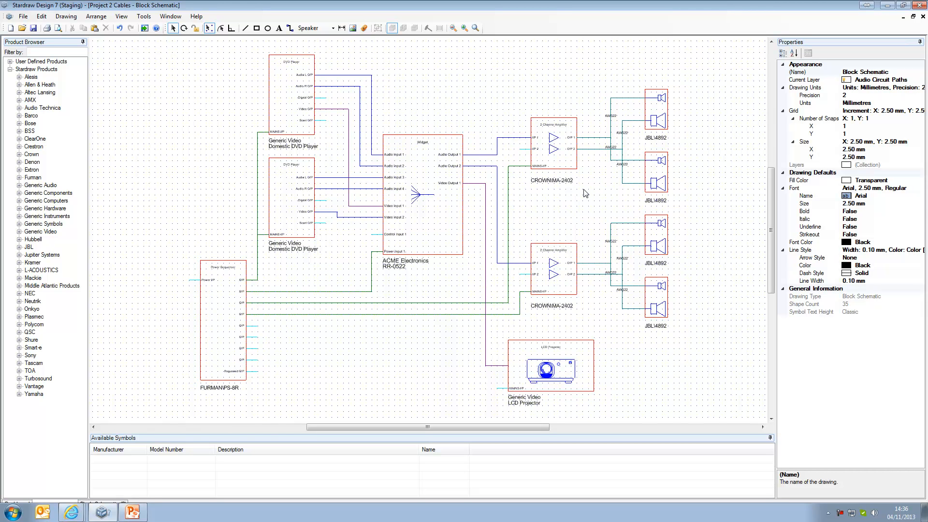
mouse_move(595, 137)
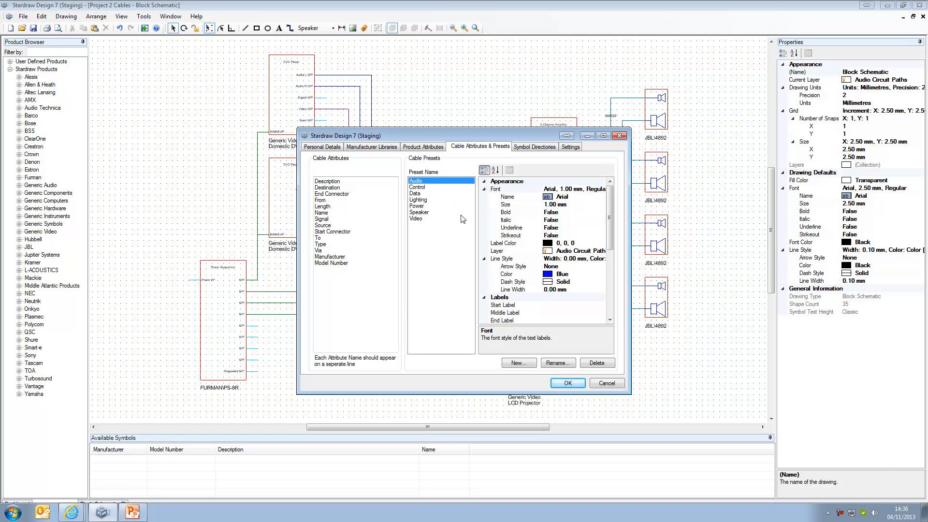
- Delete the Speaker cable preset, leaving Audio, Control, Data, Lighting, Power and Video
click(419, 212)
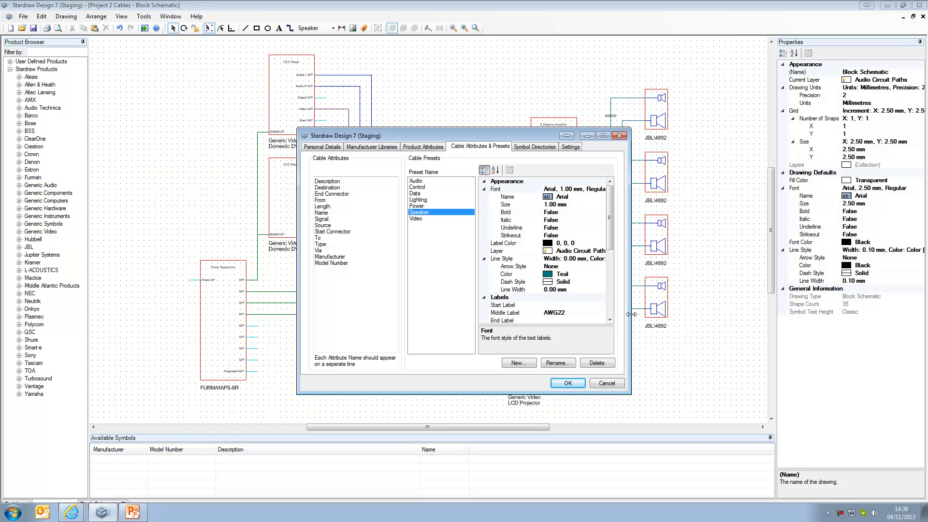
click(596, 362)
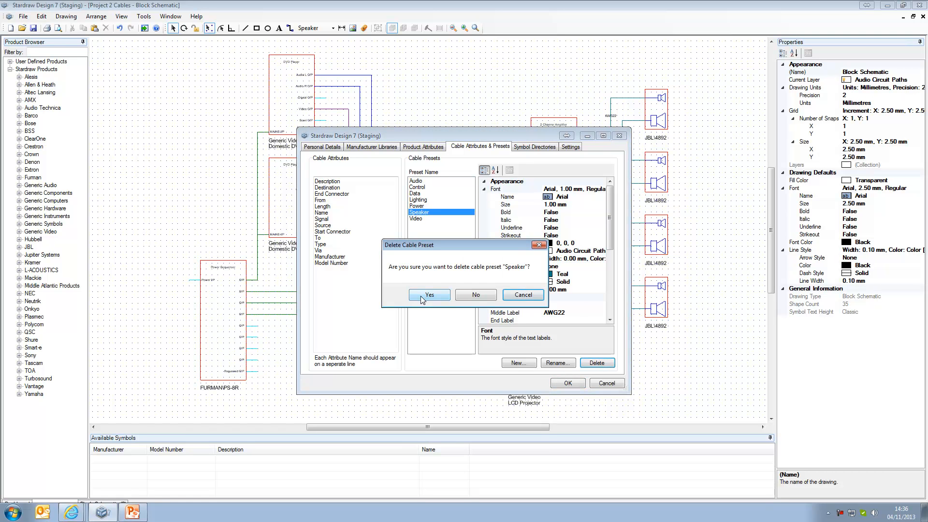
click(429, 295)
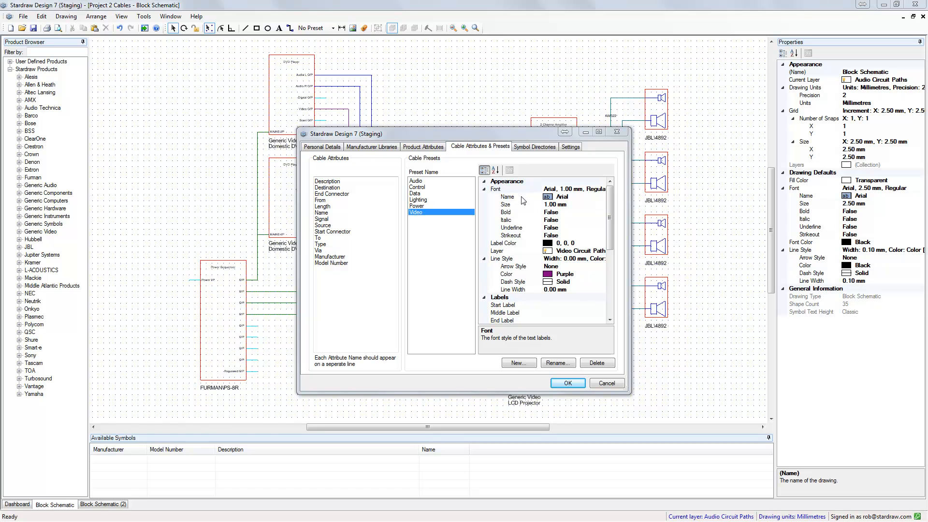
mouse_move(555, 216)
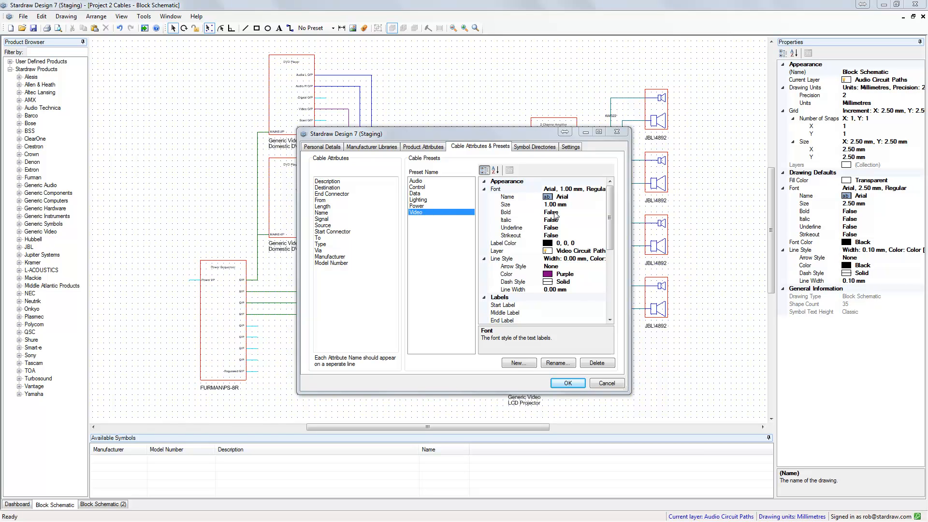
mouse_move(566, 231)
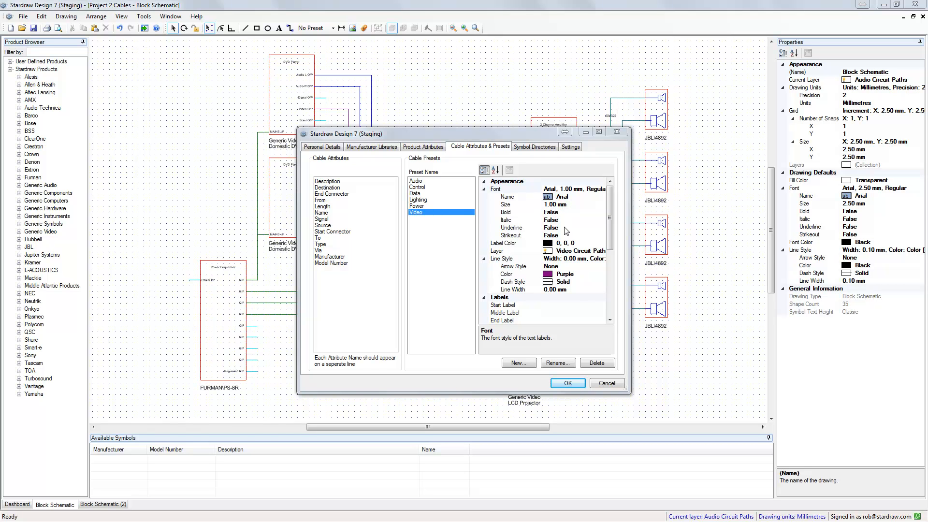
mouse_move(581, 256)
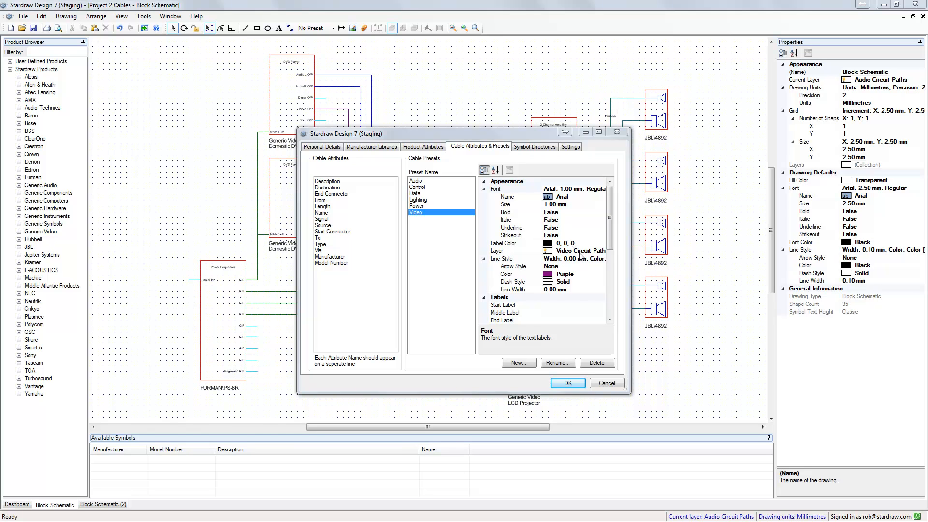
click(601, 251)
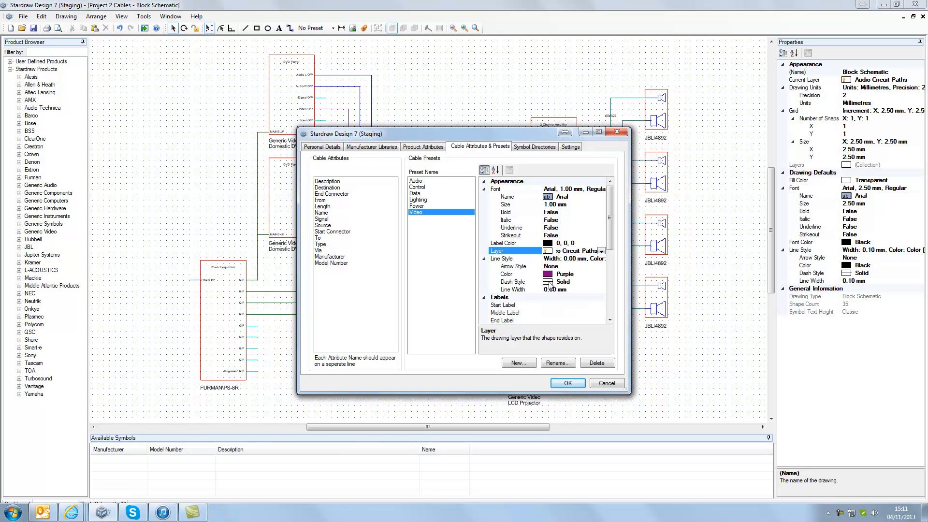
click(600, 282)
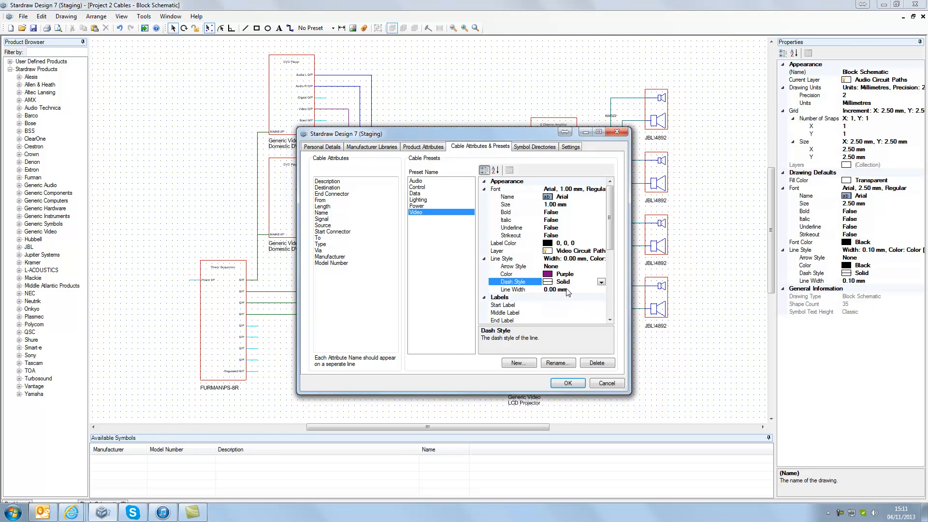
click(600, 266)
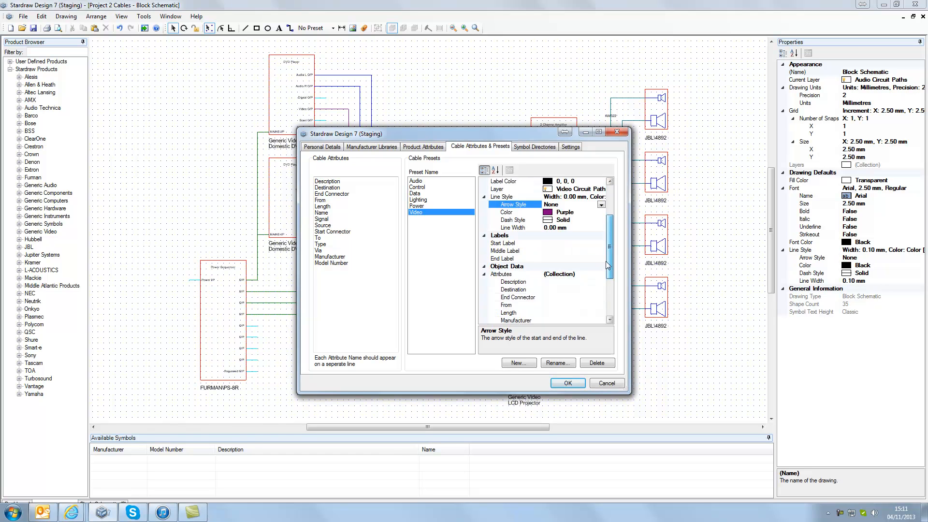
scroll(down, 3)
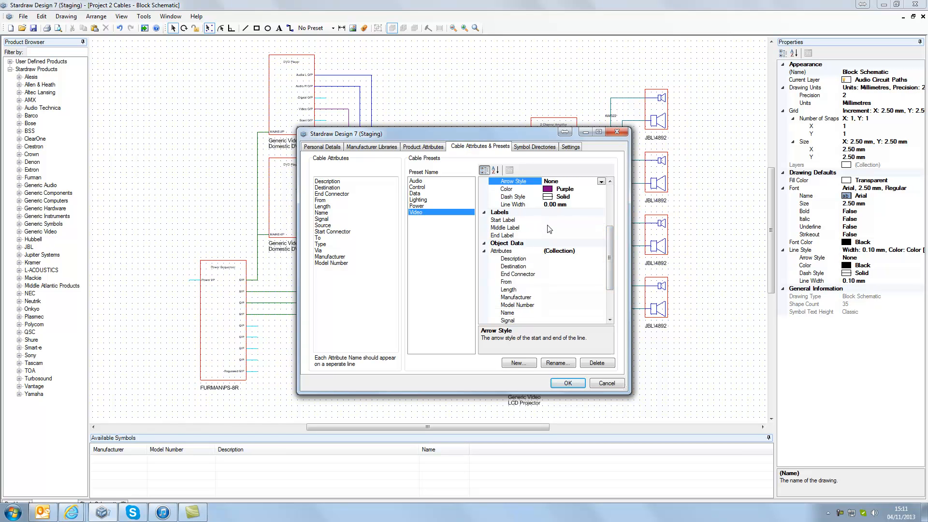
mouse_move(549, 233)
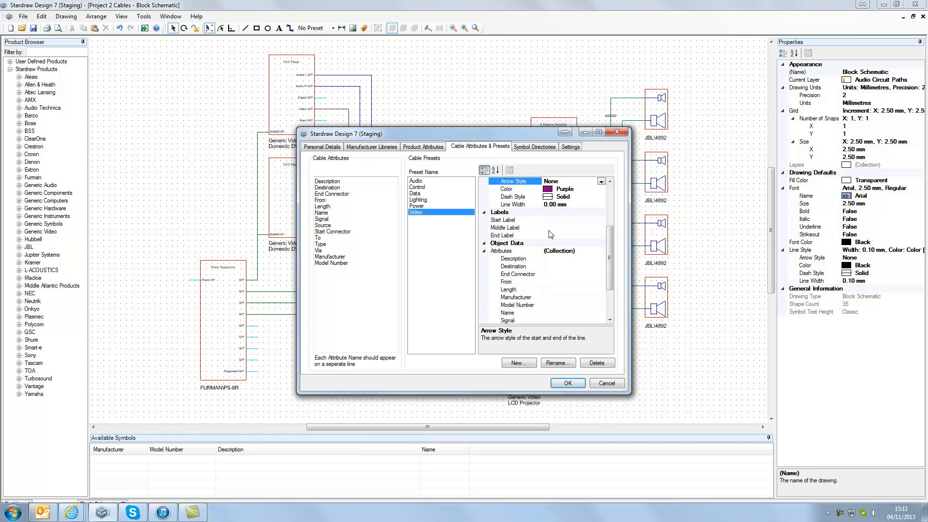
mouse_move(556, 227)
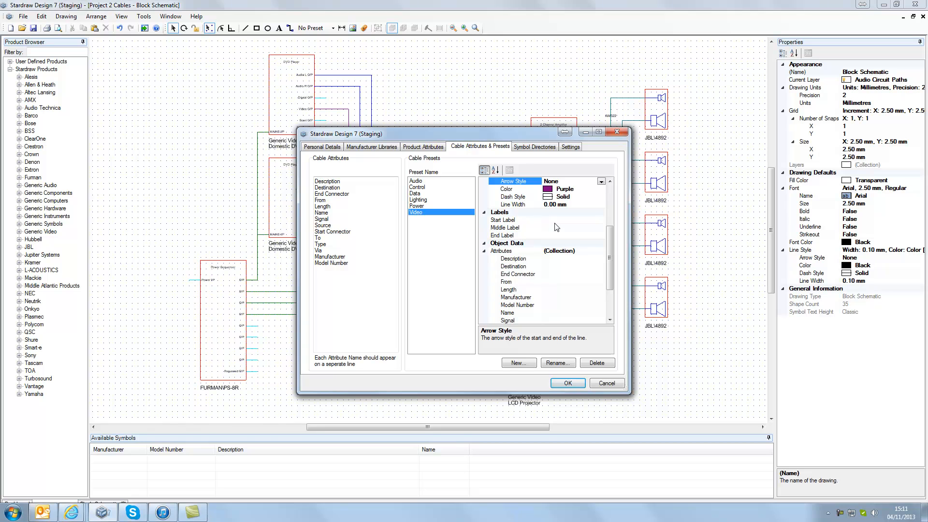
mouse_move(560, 231)
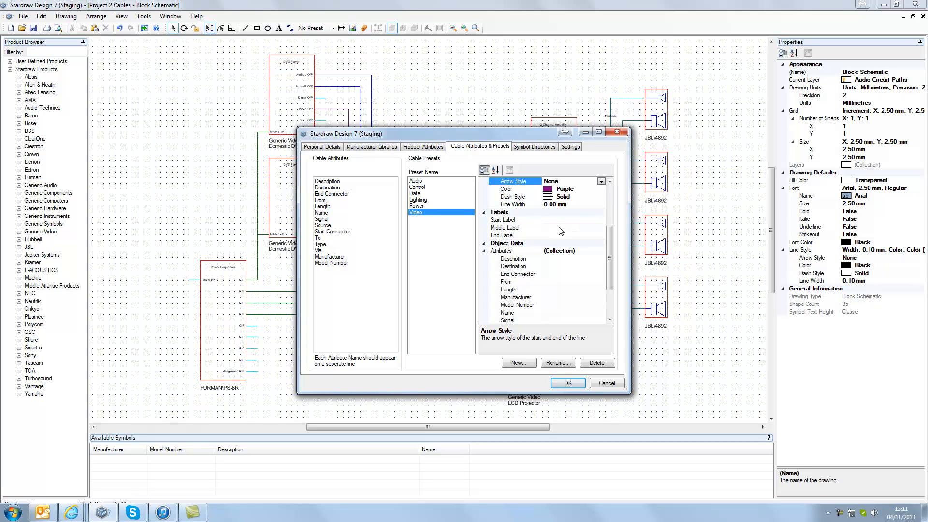
scroll(down, 3)
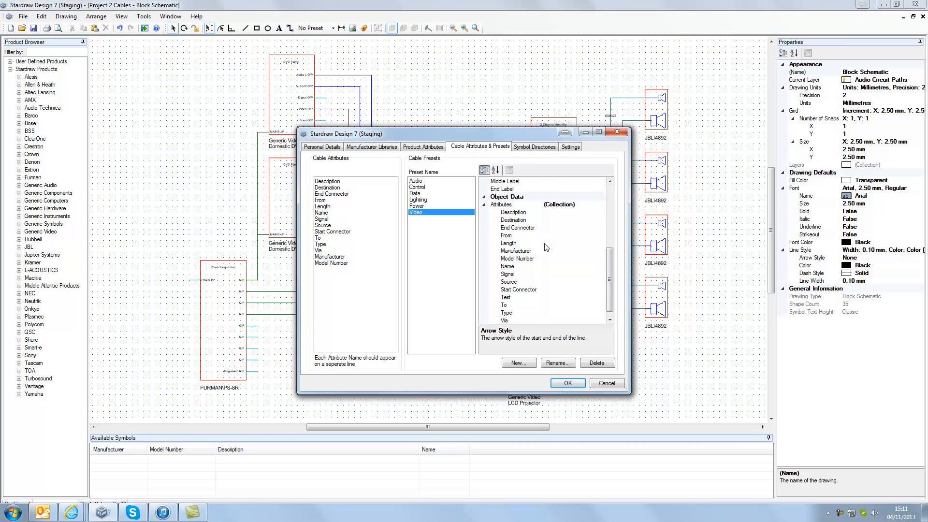
mouse_move(567, 253)
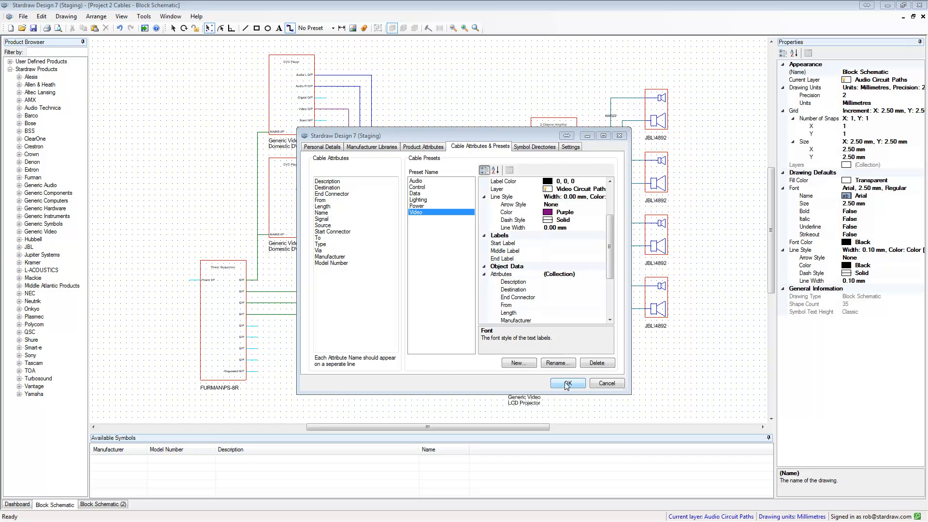
- Close the preset settings and confirm Speaker is gone from the toolbar preset list
click(566, 383)
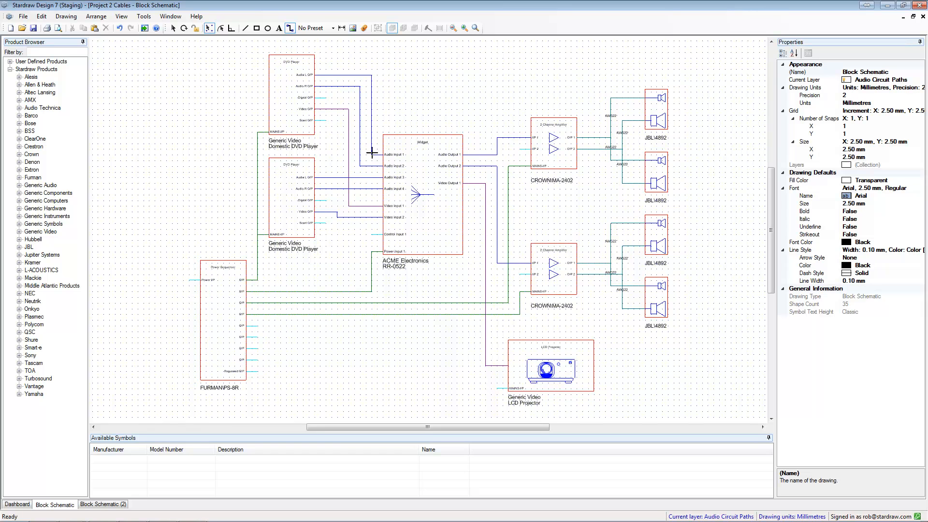
click(331, 28)
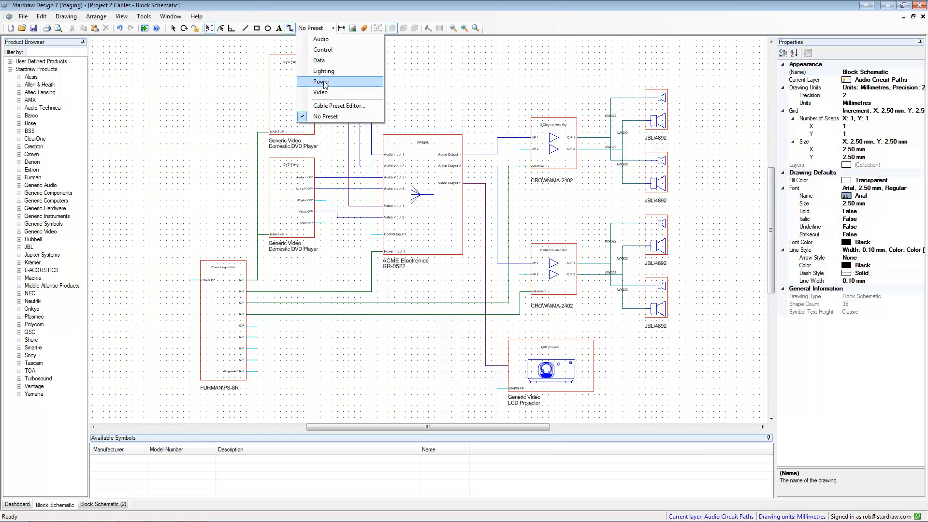
mouse_move(320, 60)
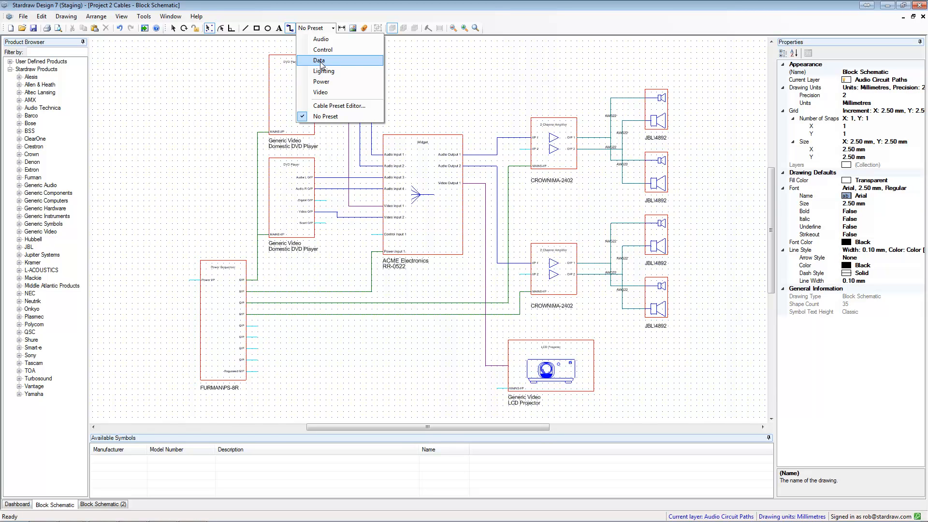
click(319, 60)
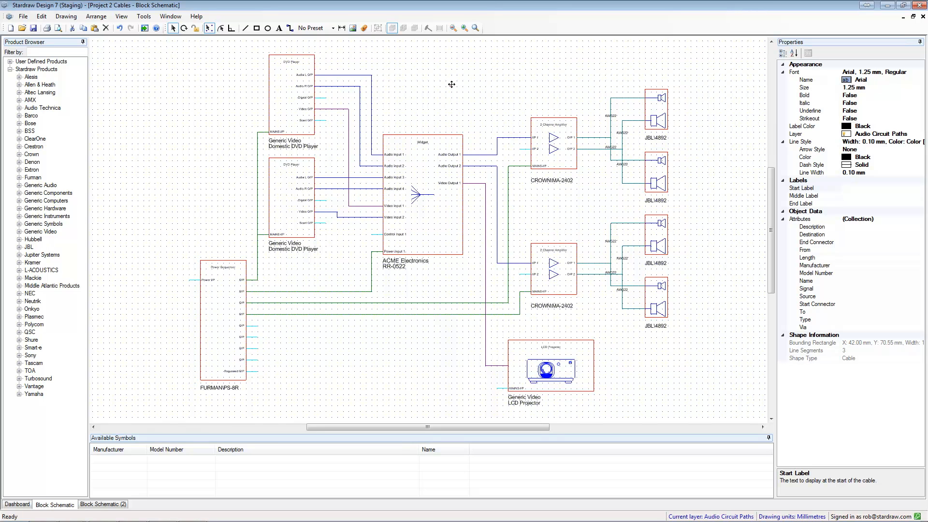
click(506, 105)
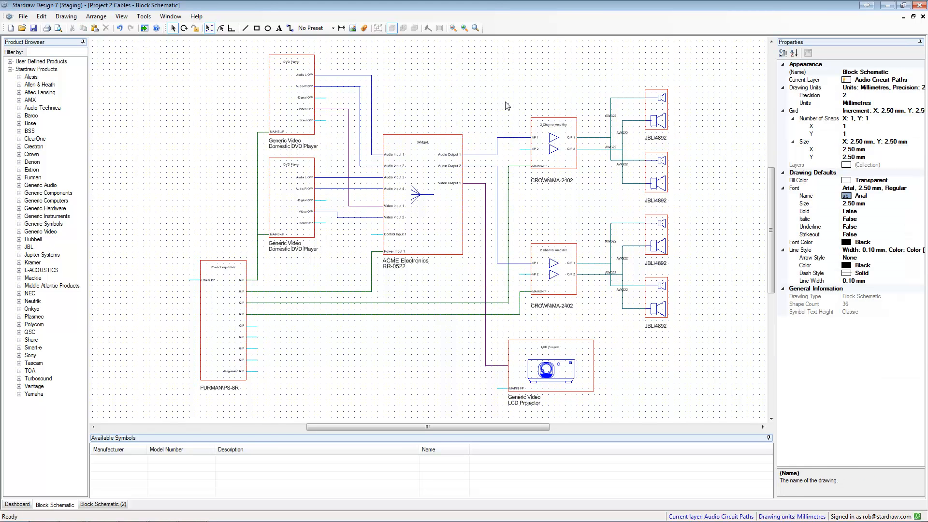
mouse_move(587, 159)
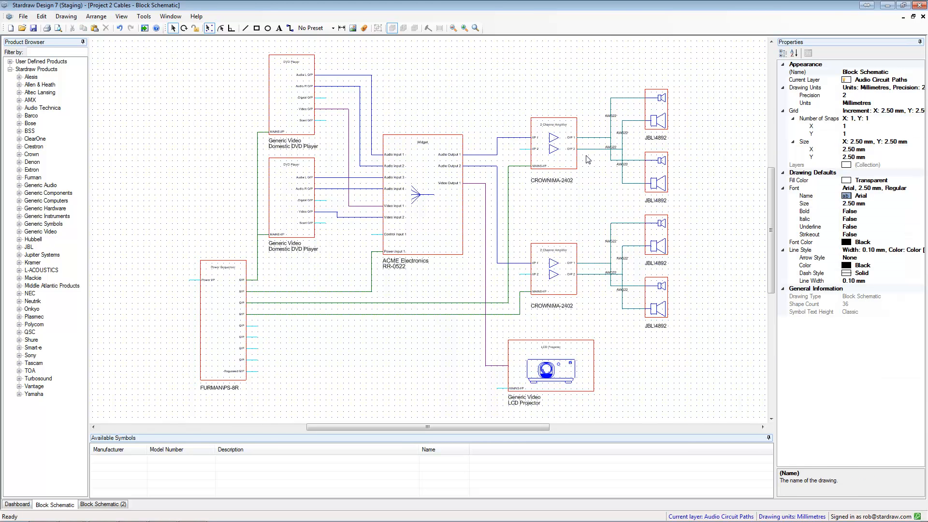
mouse_move(585, 167)
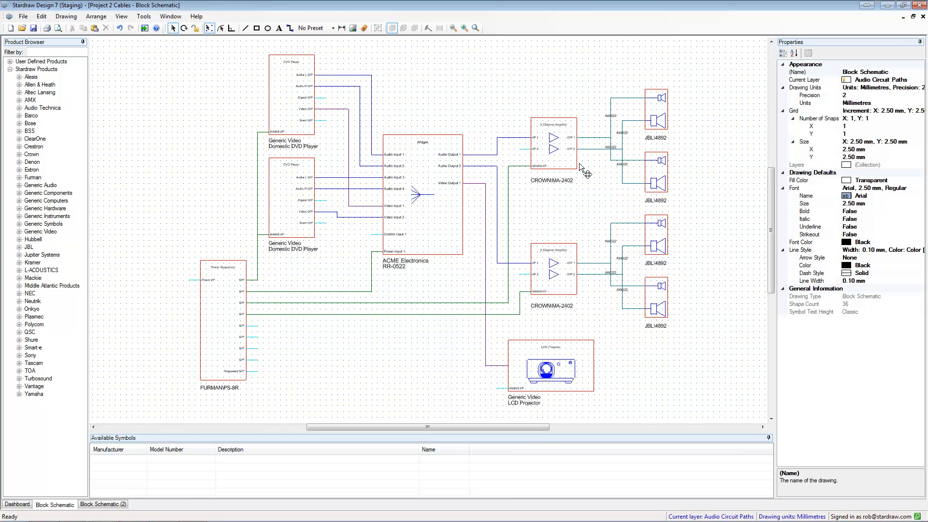
mouse_move(585, 160)
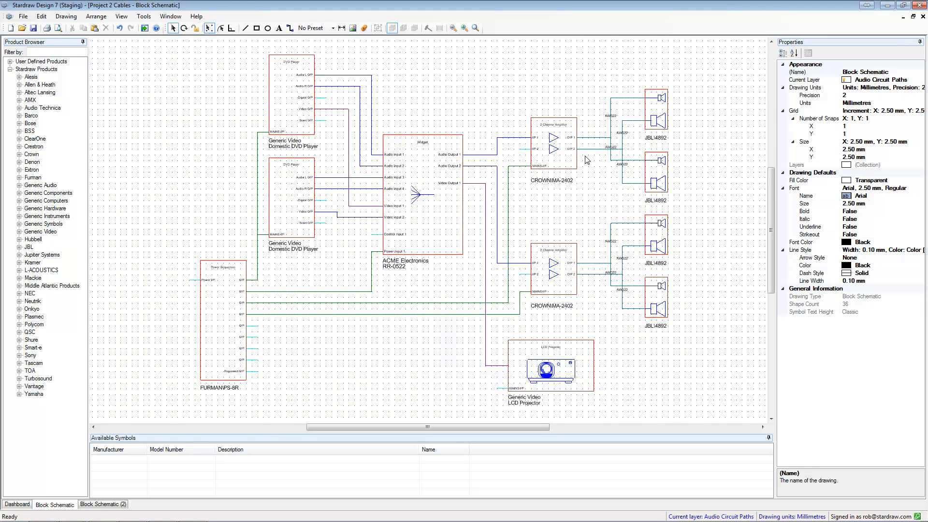
mouse_move(585, 188)
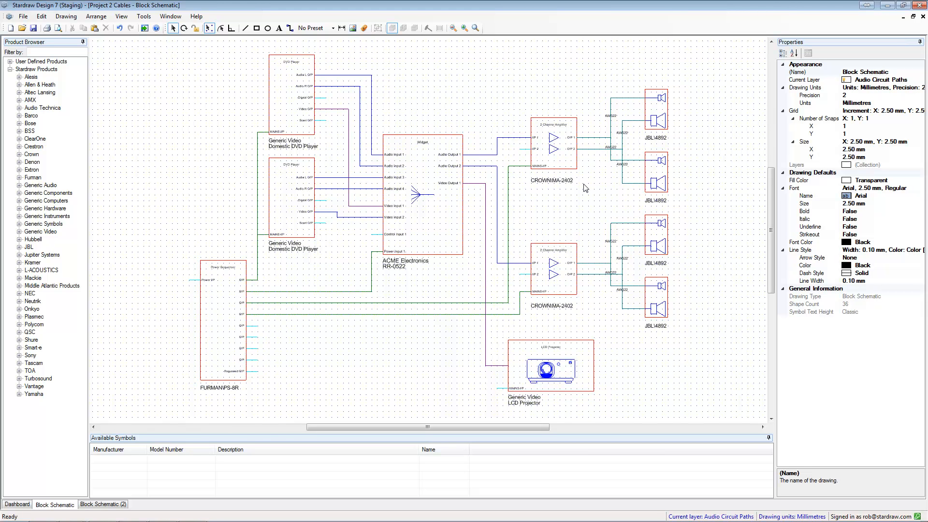